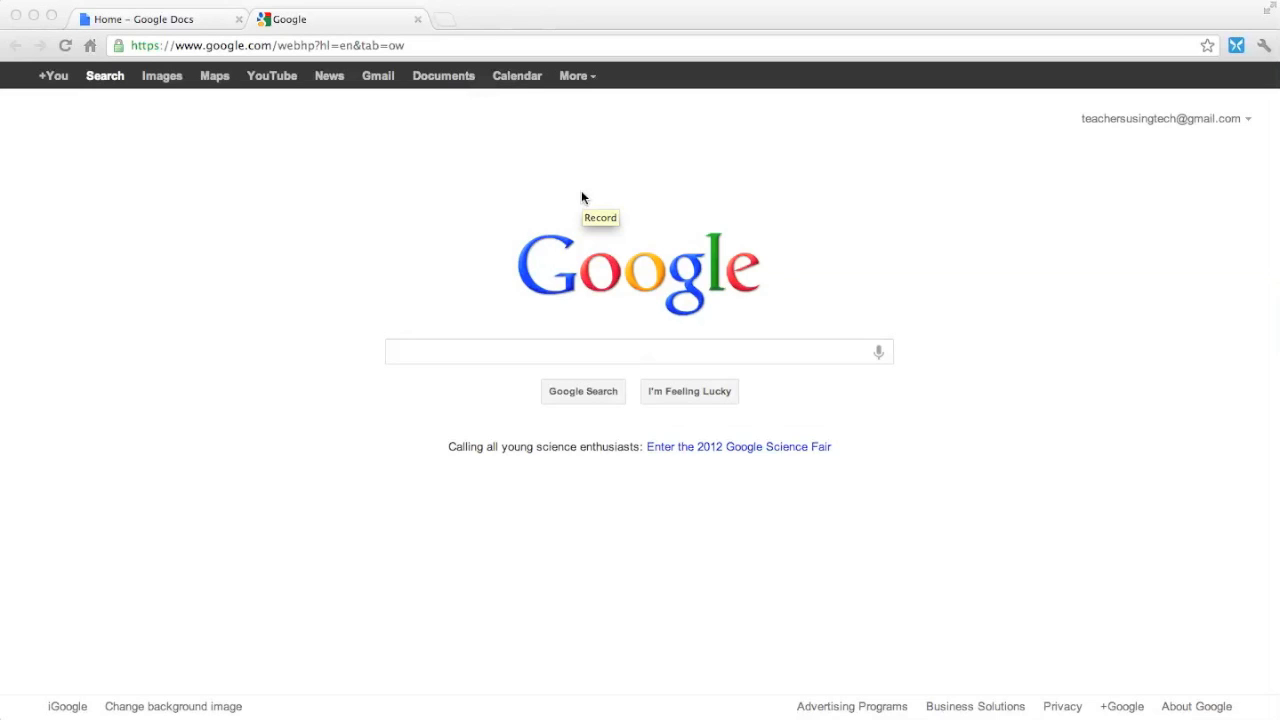
pyautogui.moveTo(21, 170)
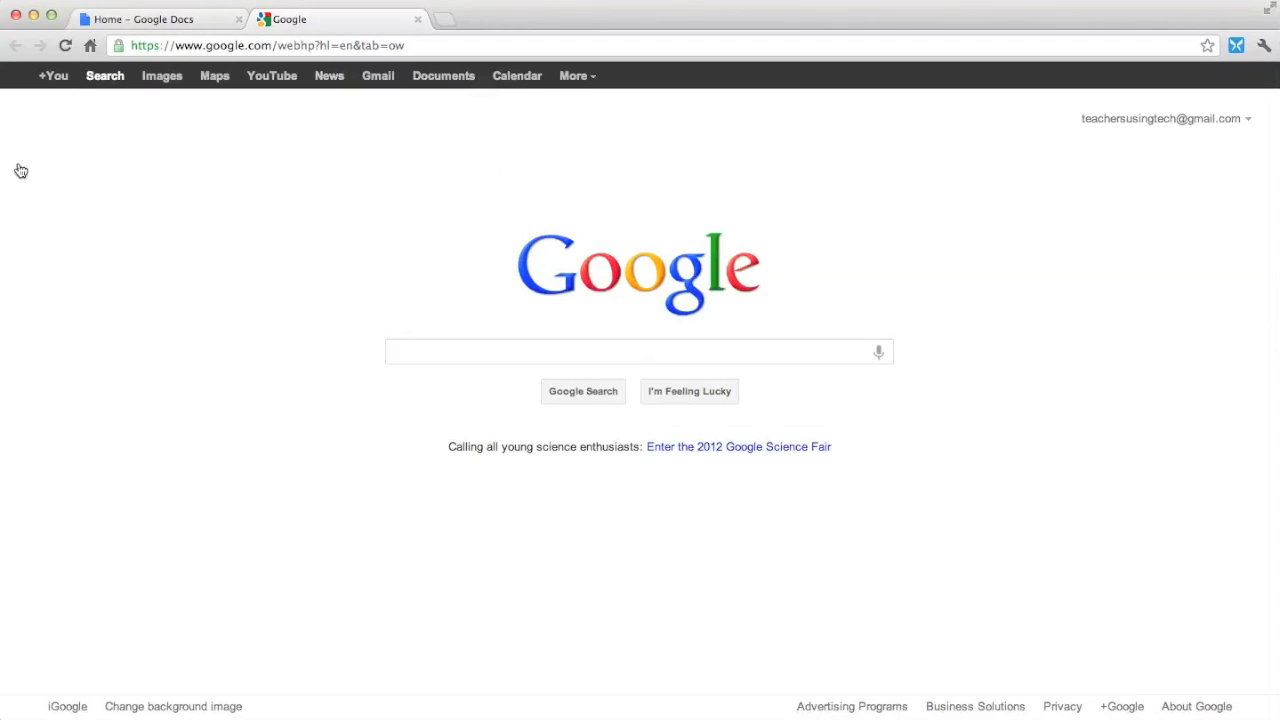
# Create a new blank Google Drawing from the Docs documents list
pyautogui.click(443, 75)
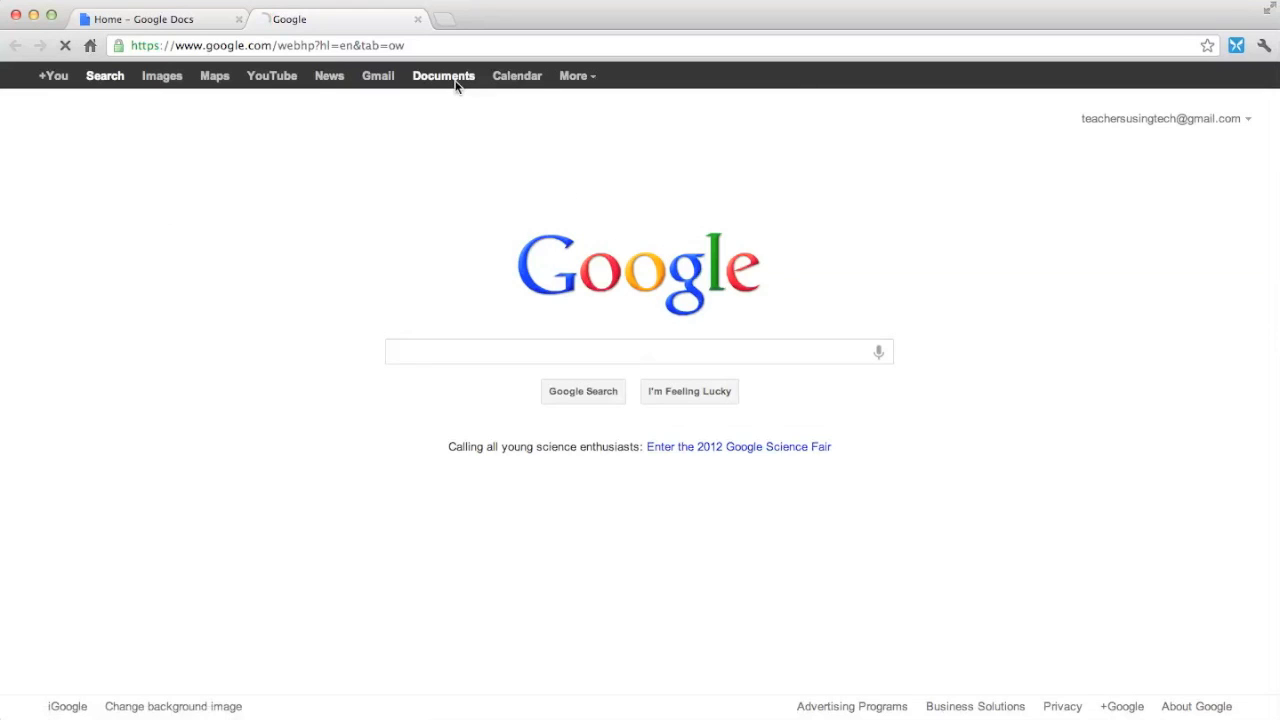
pyautogui.click(443, 75)
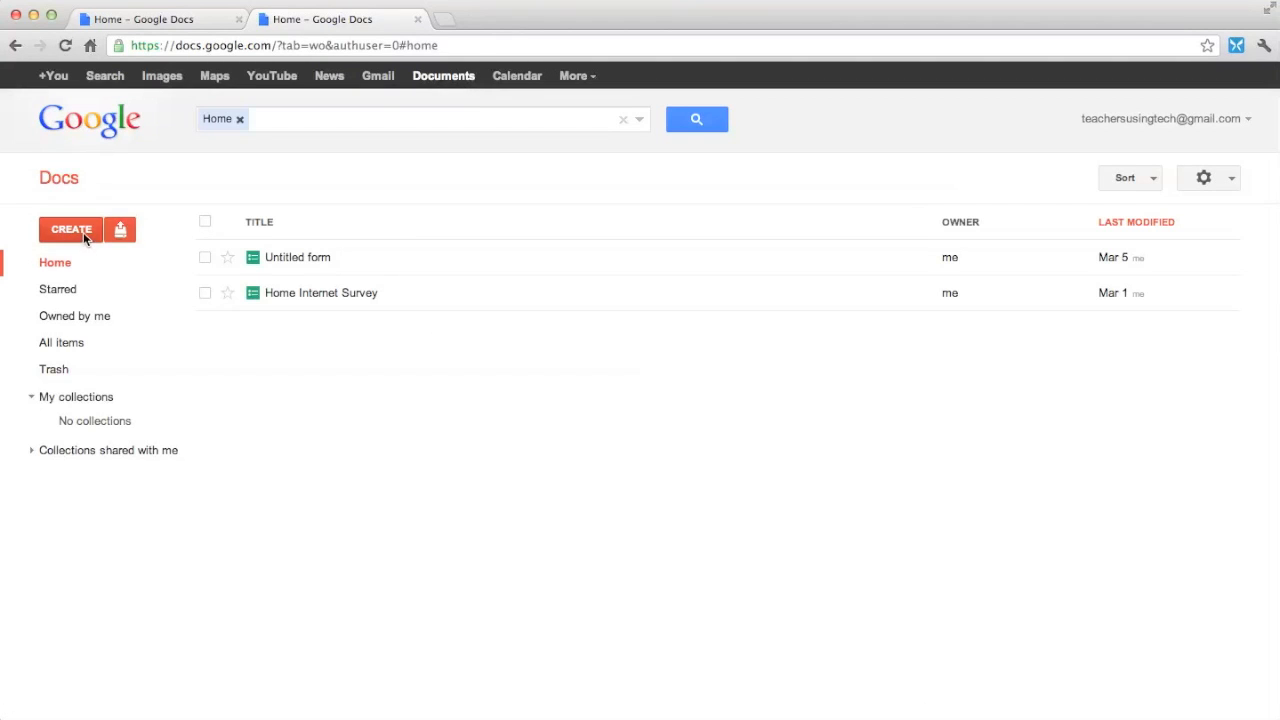
pyautogui.click(70, 229)
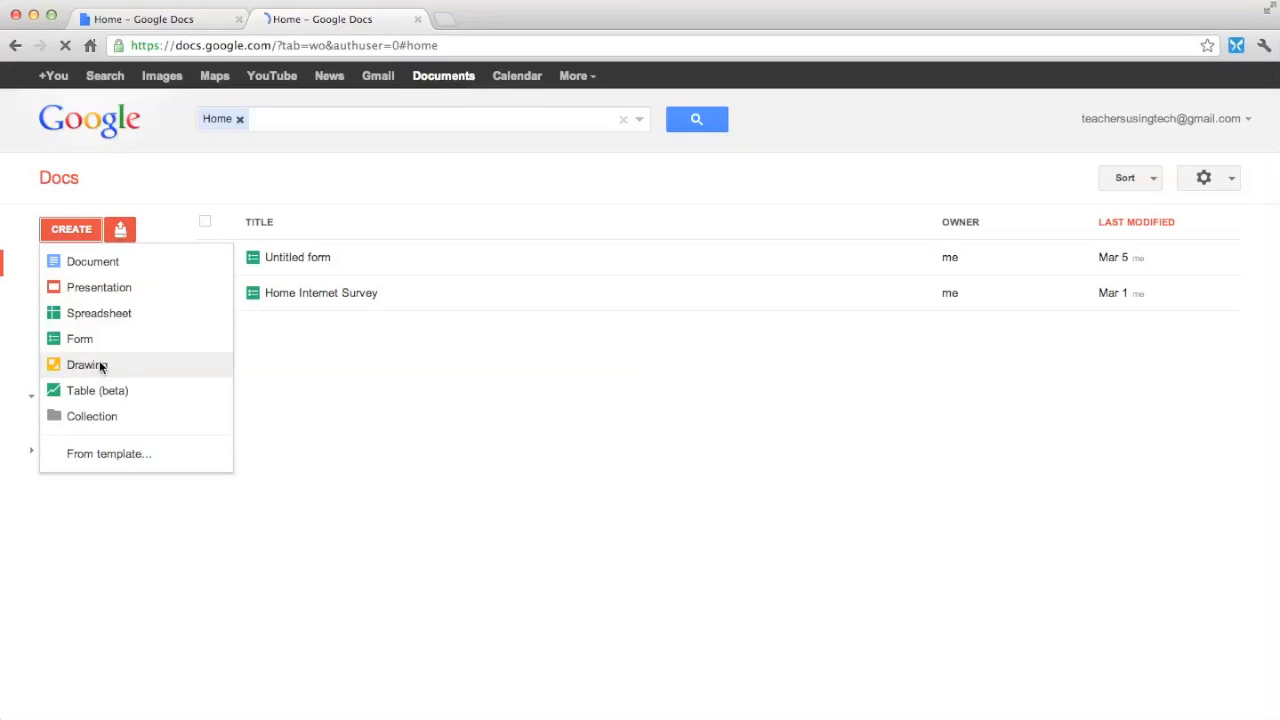
pyautogui.click(87, 364)
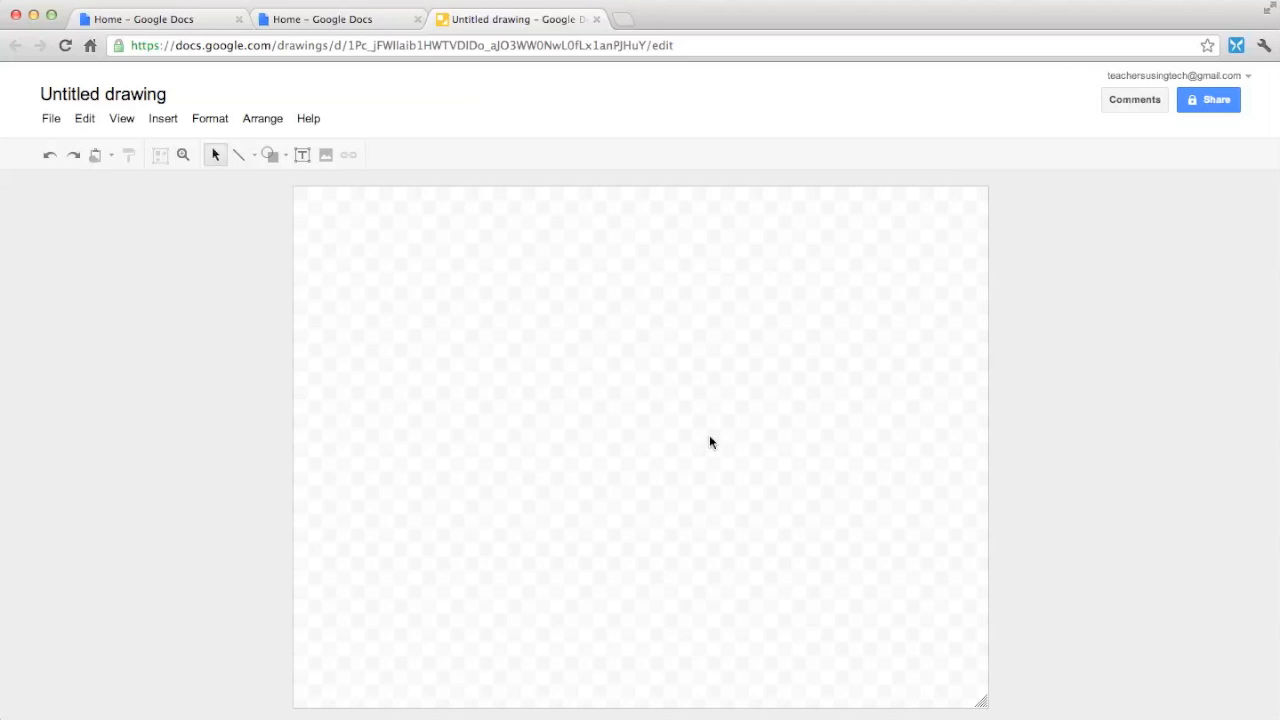
pyautogui.moveTo(268, 155)
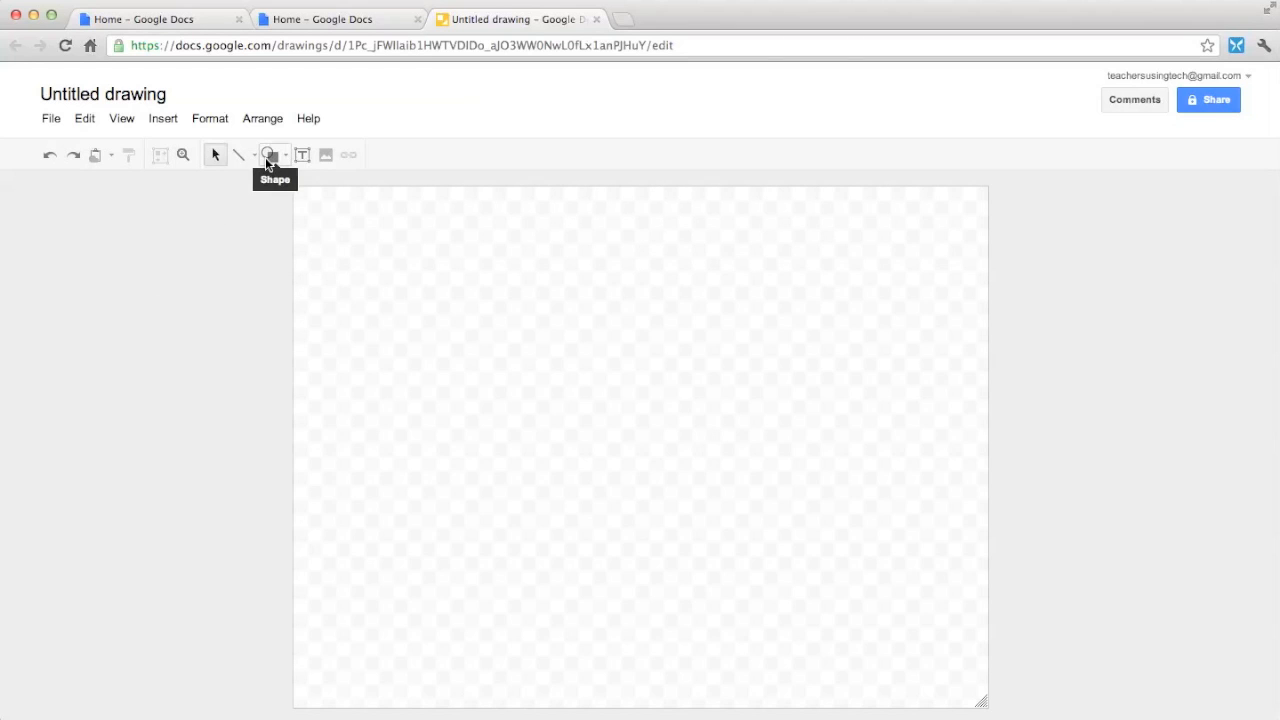
# Choose the oval shape from the Shapes list
pyautogui.click(268, 155)
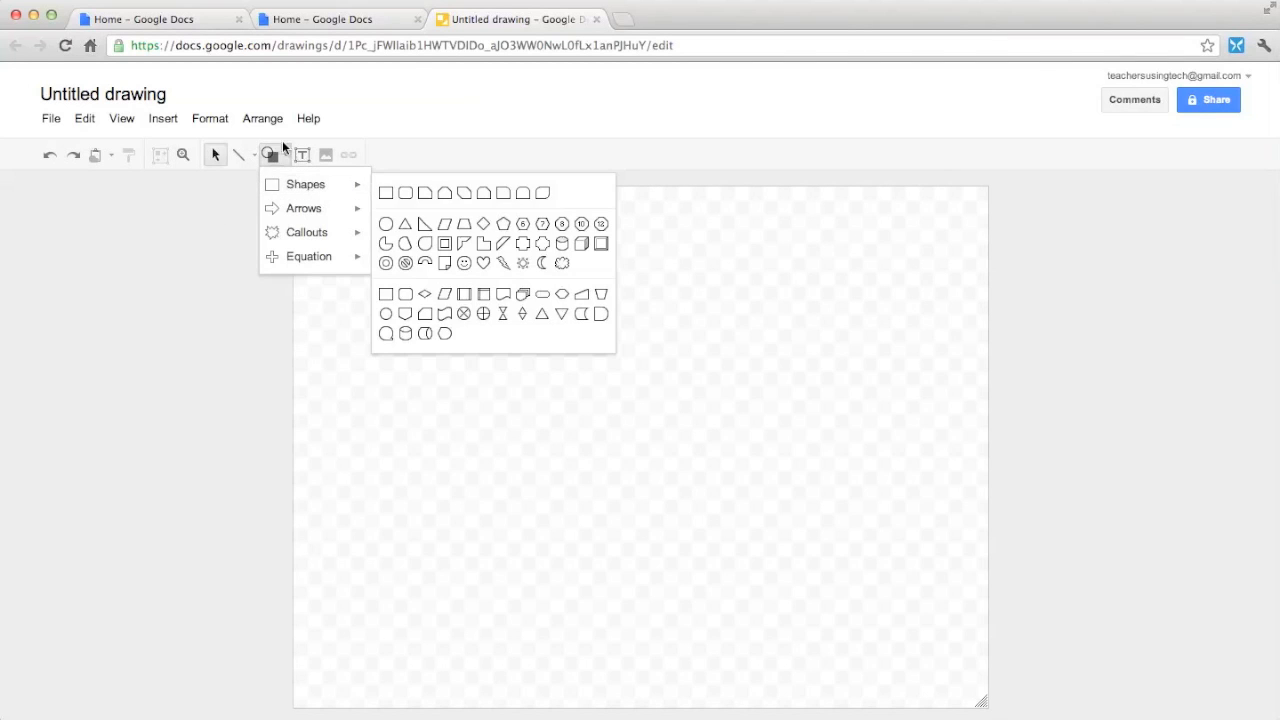
pyautogui.click(388, 229)
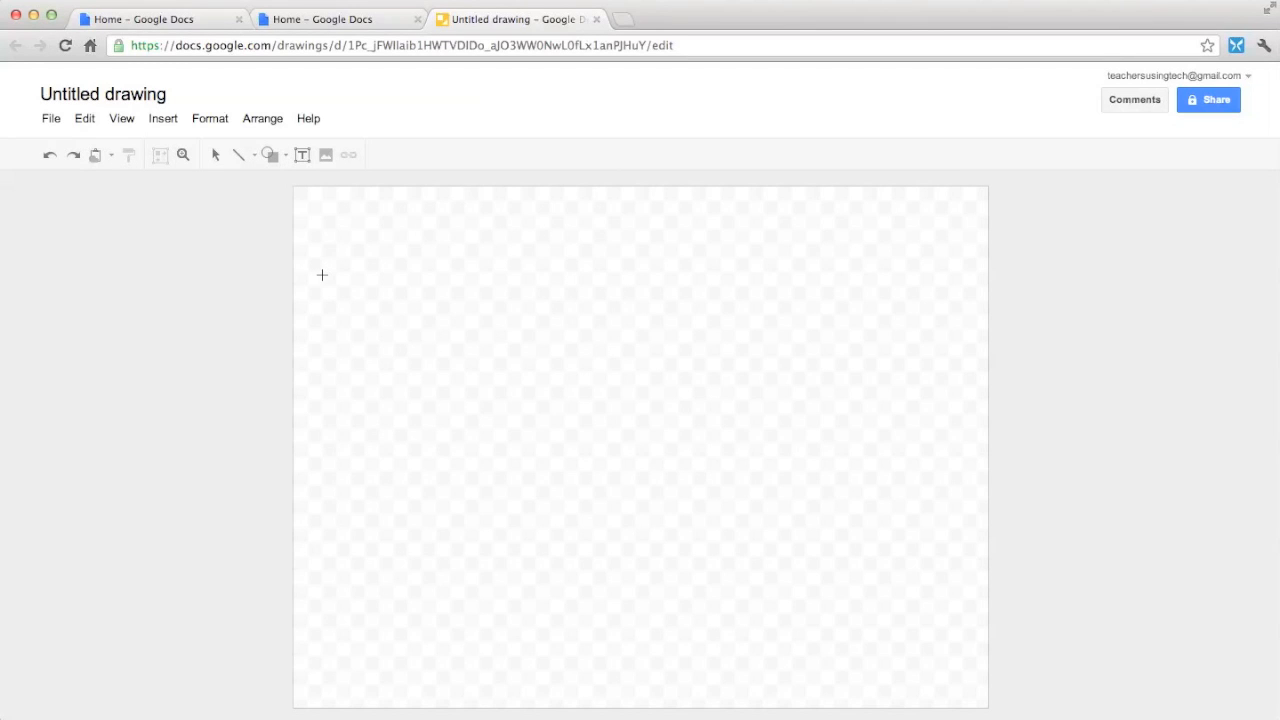
# Draw a large circle on the left and make its fill transparent
pyautogui.moveTo(322, 275); pyautogui.dragTo(695, 588)
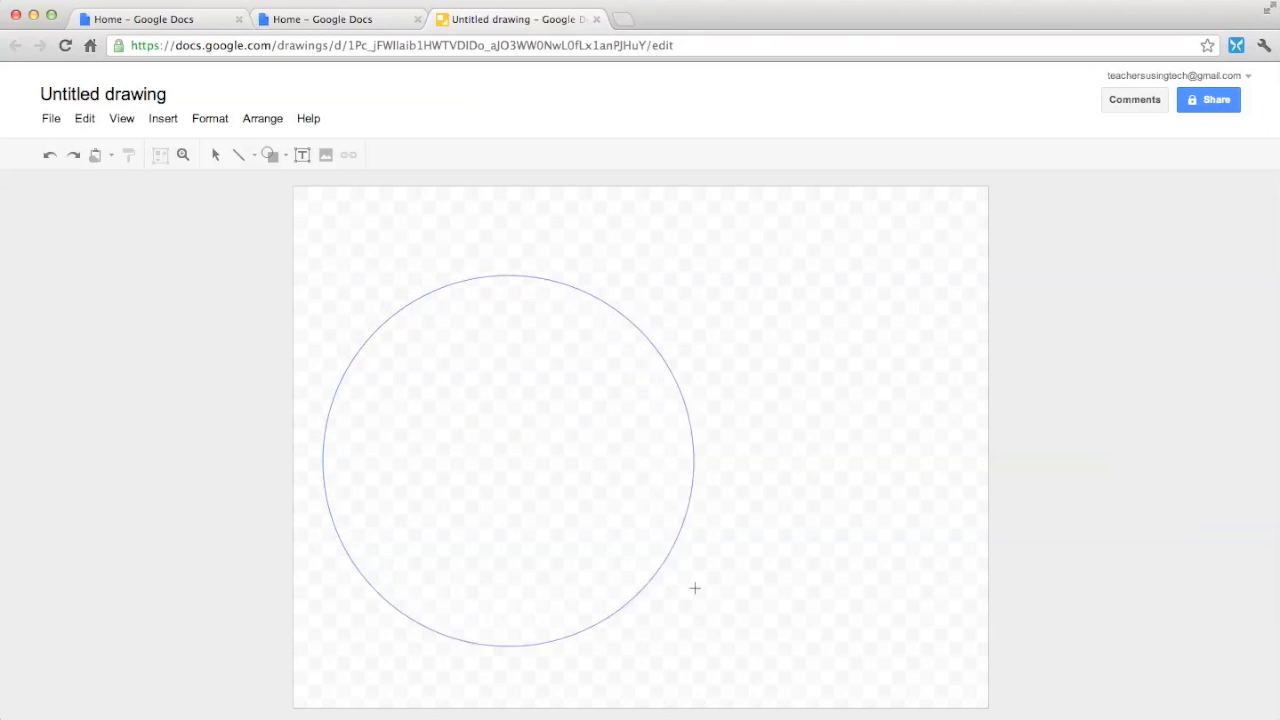
pyautogui.click(510, 460)
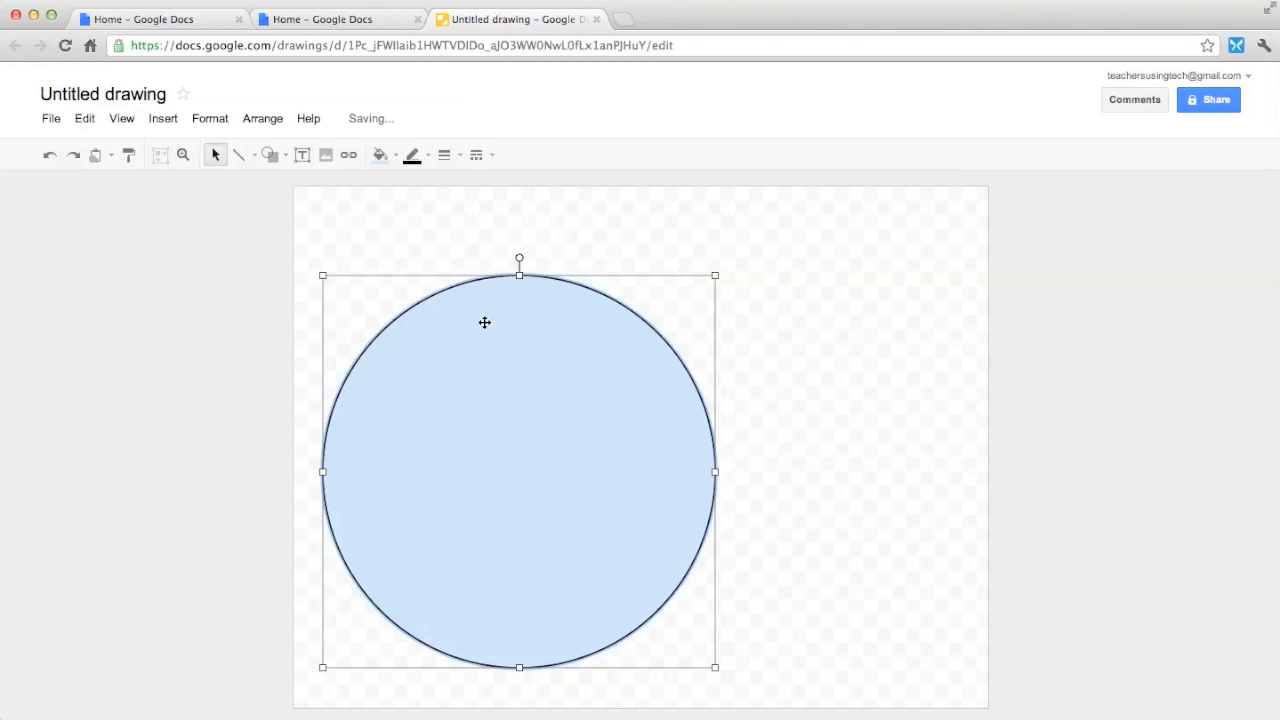
pyautogui.moveTo(485, 322); pyautogui.dragTo(485, 295)
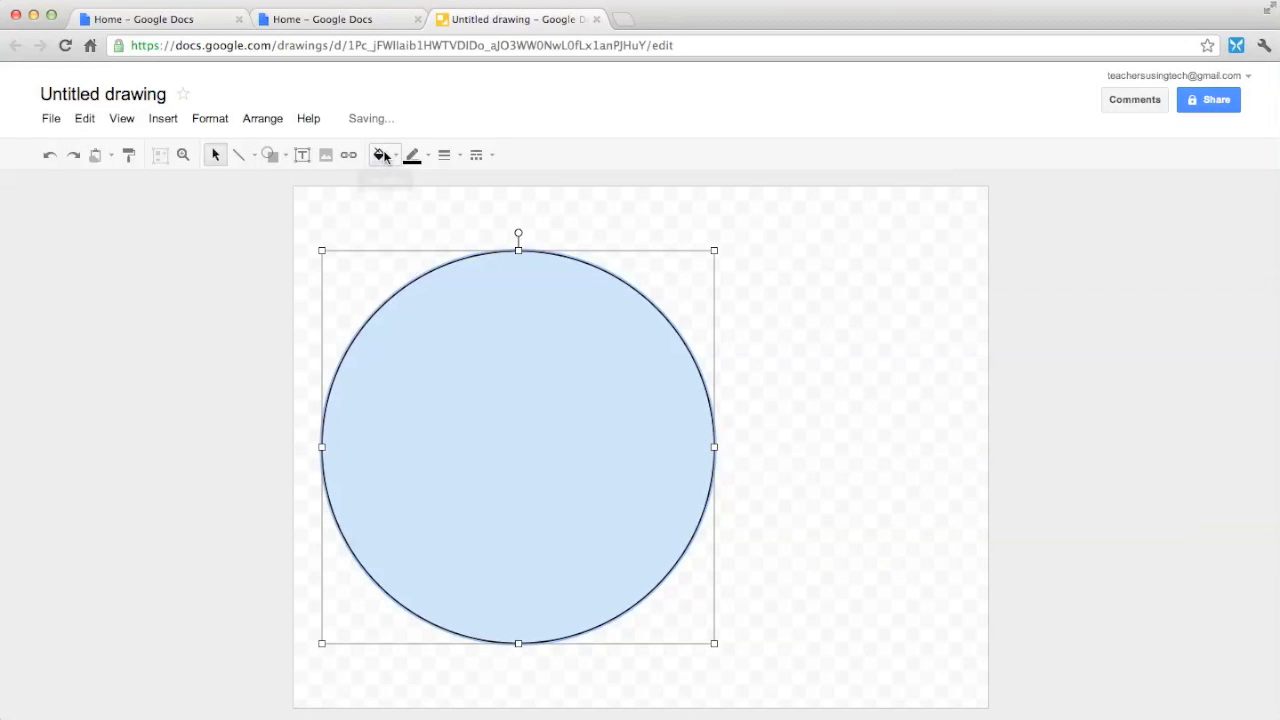
pyautogui.click(381, 154)
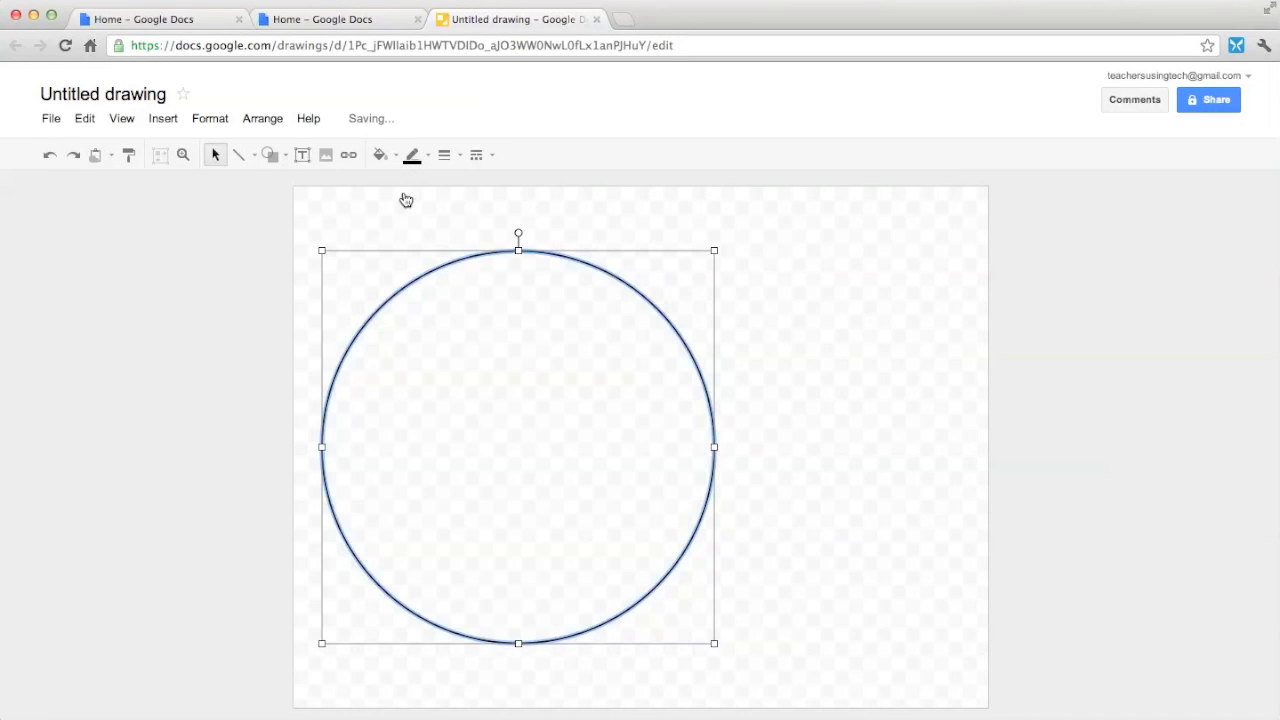
pyautogui.moveTo(581, 385)
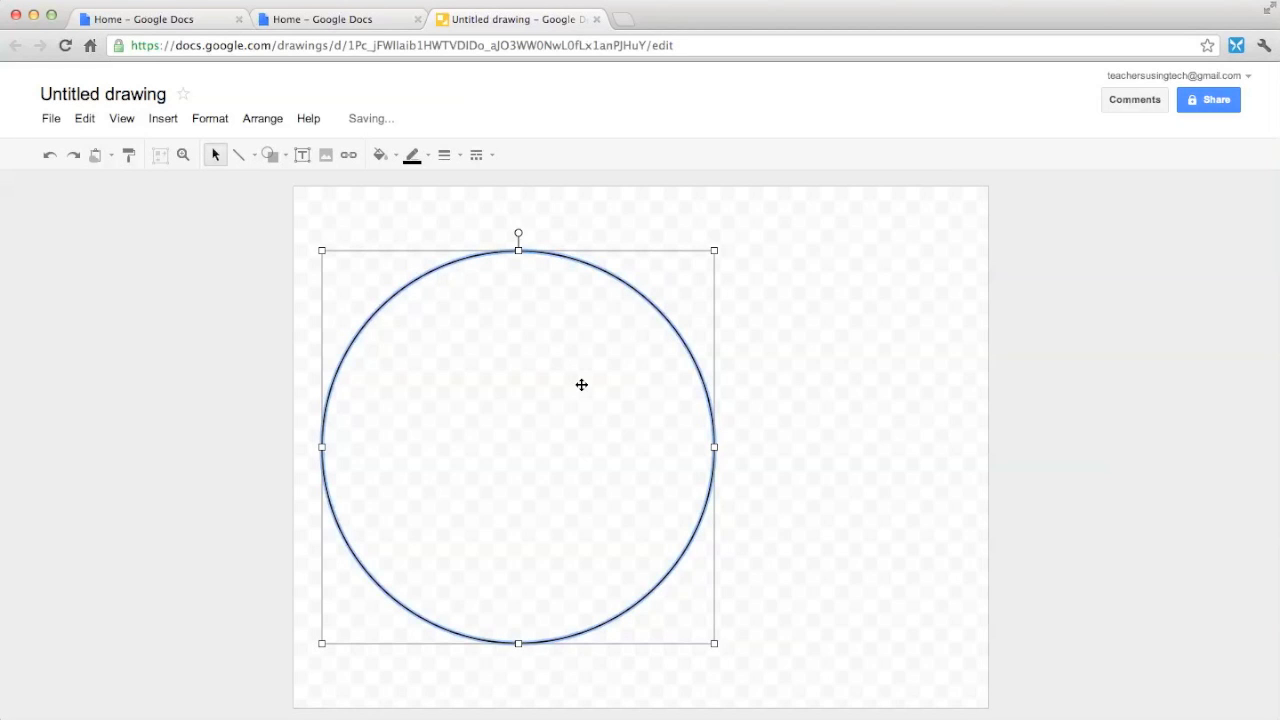
pyautogui.moveTo(818, 405)
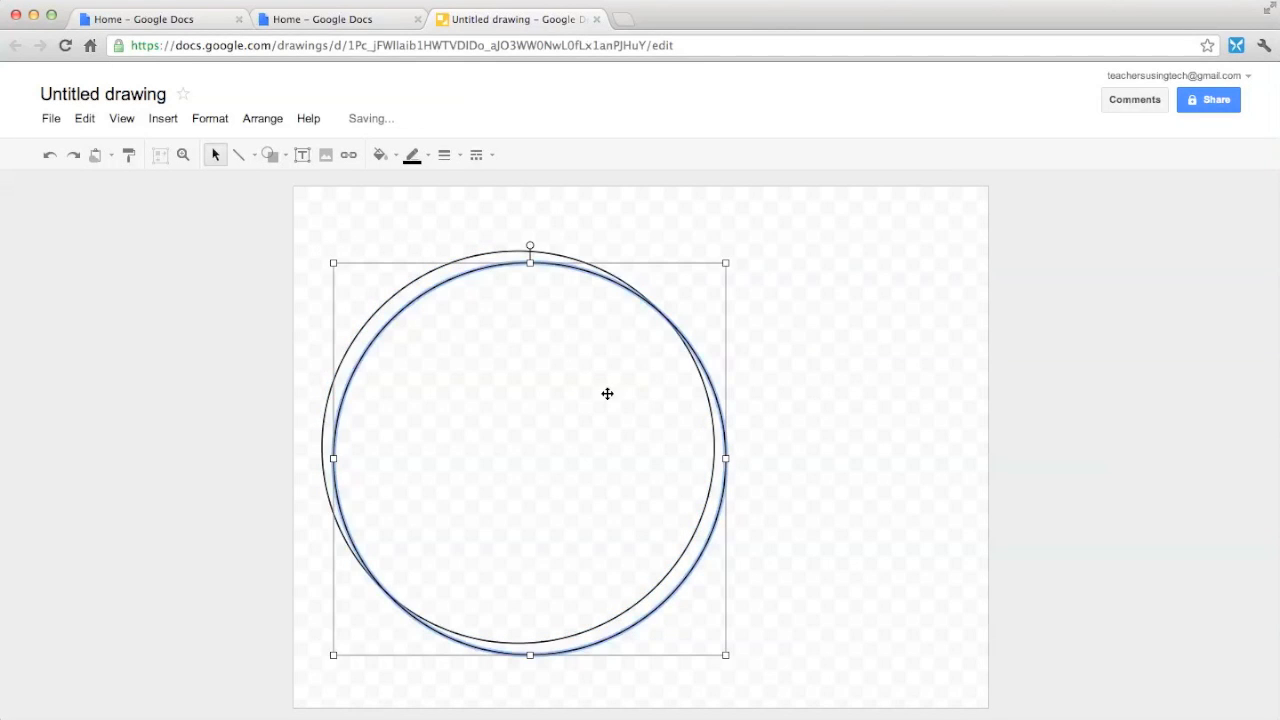
# Slide the copied circle right to overlap the first and deselect
pyautogui.moveTo(607, 393); pyautogui.dragTo(715, 375)
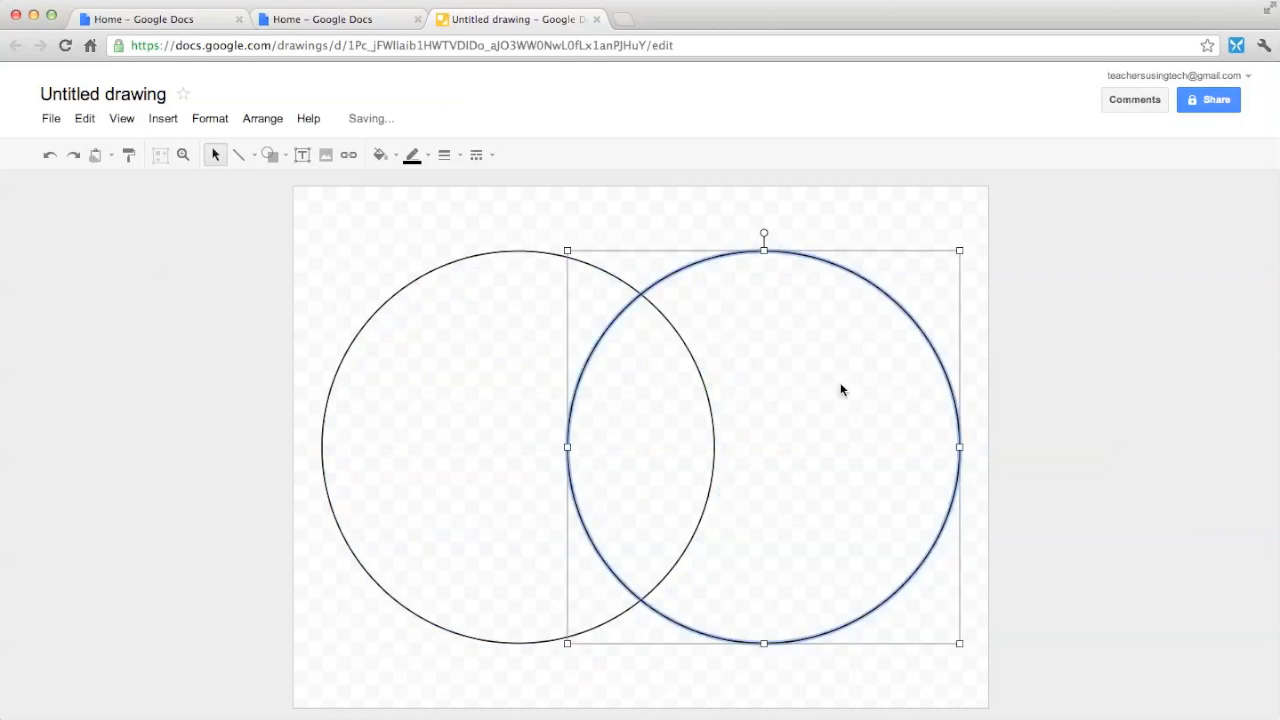
pyautogui.click(294, 224)
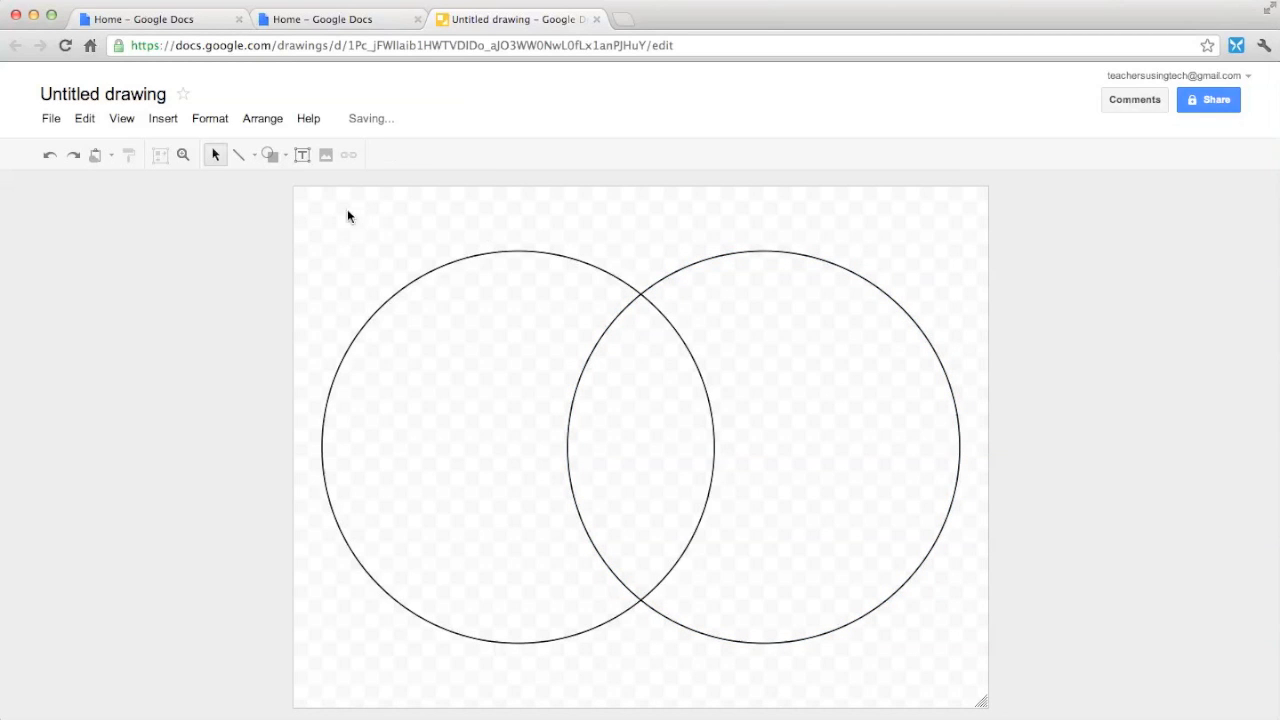
pyautogui.moveTo(303, 154)
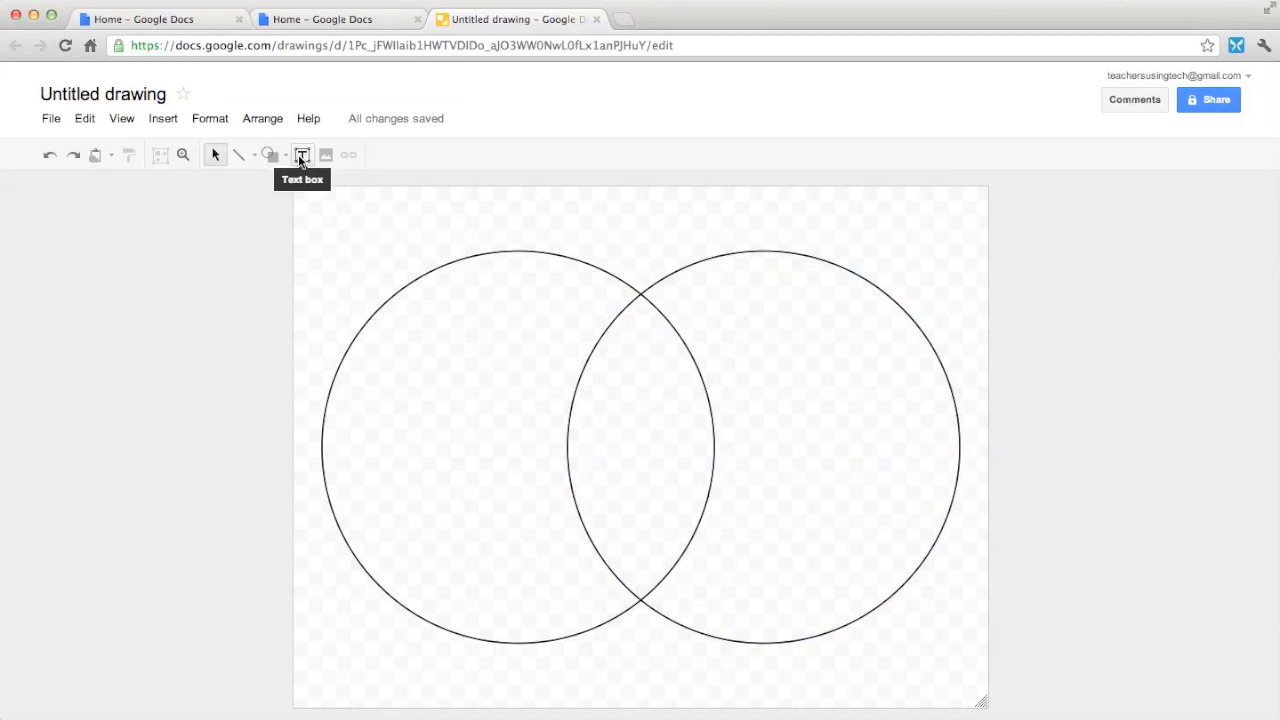
# Add text labels 'You' and 'Family Member' above the two circles
pyautogui.moveTo(283, 225); pyautogui.dragTo(385, 260)
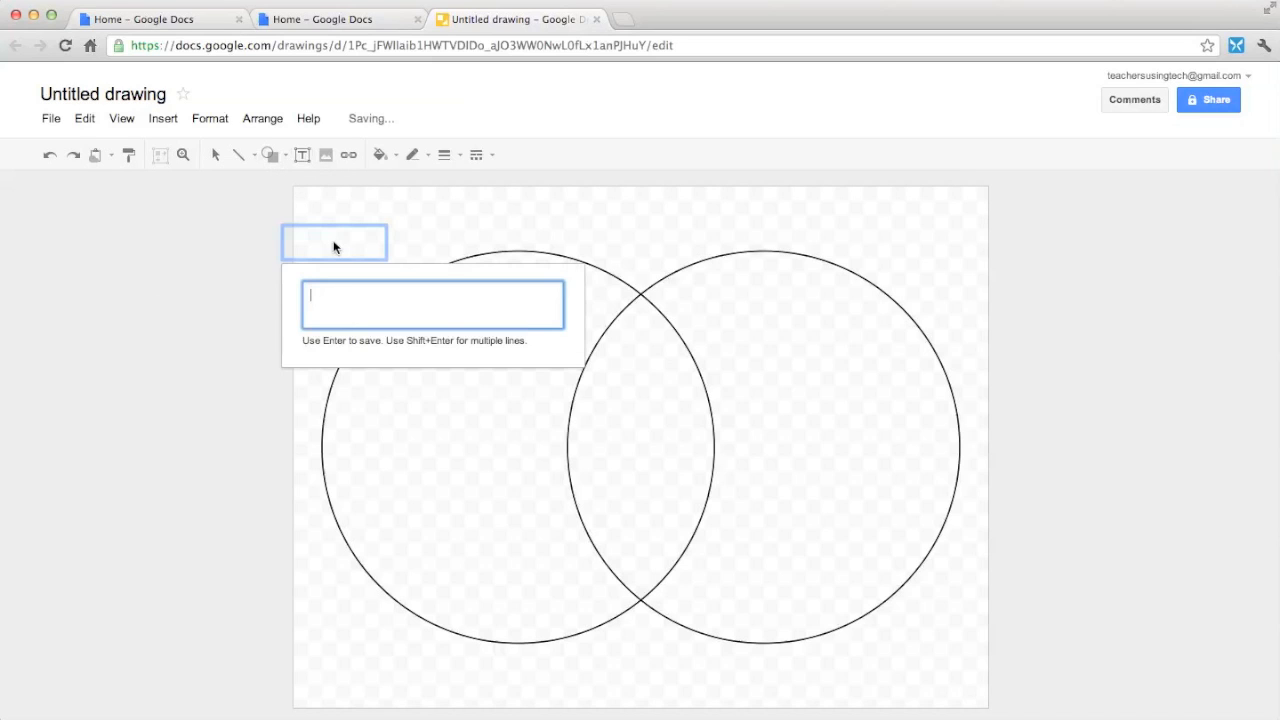
pyautogui.write('You')
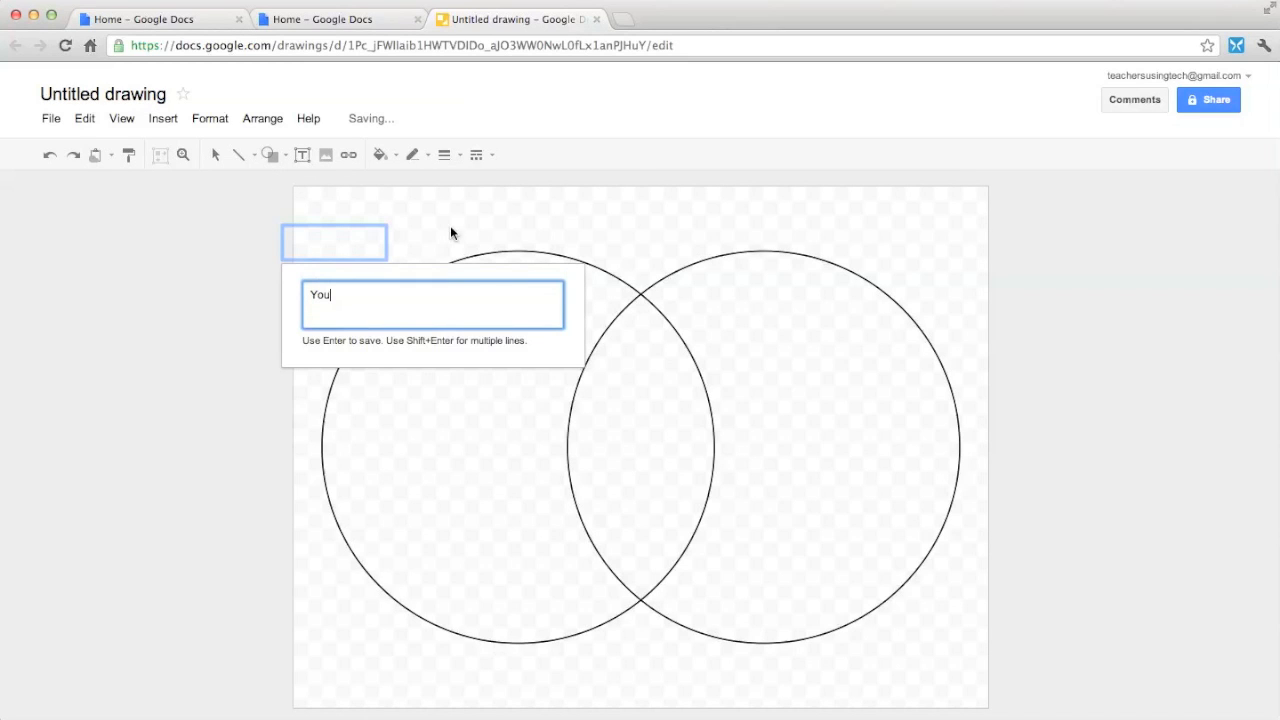
pyautogui.press('Return')
pyautogui.write('Family')
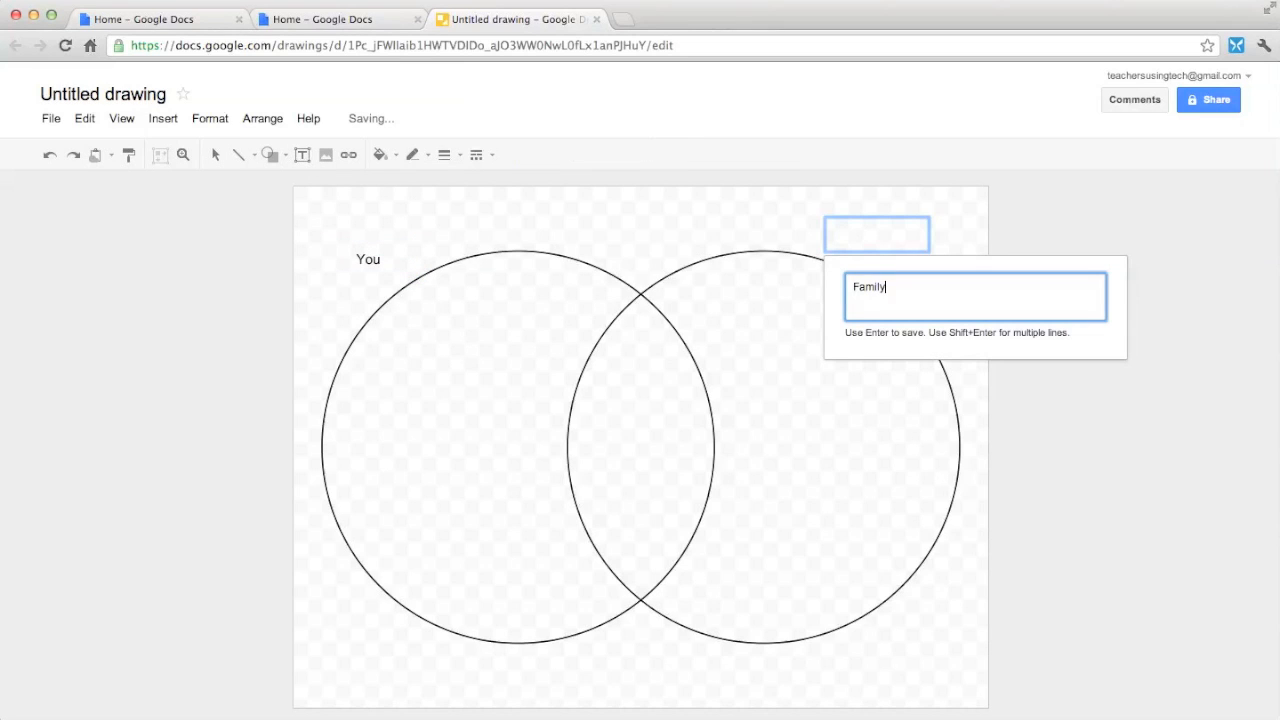
pyautogui.write('Member')
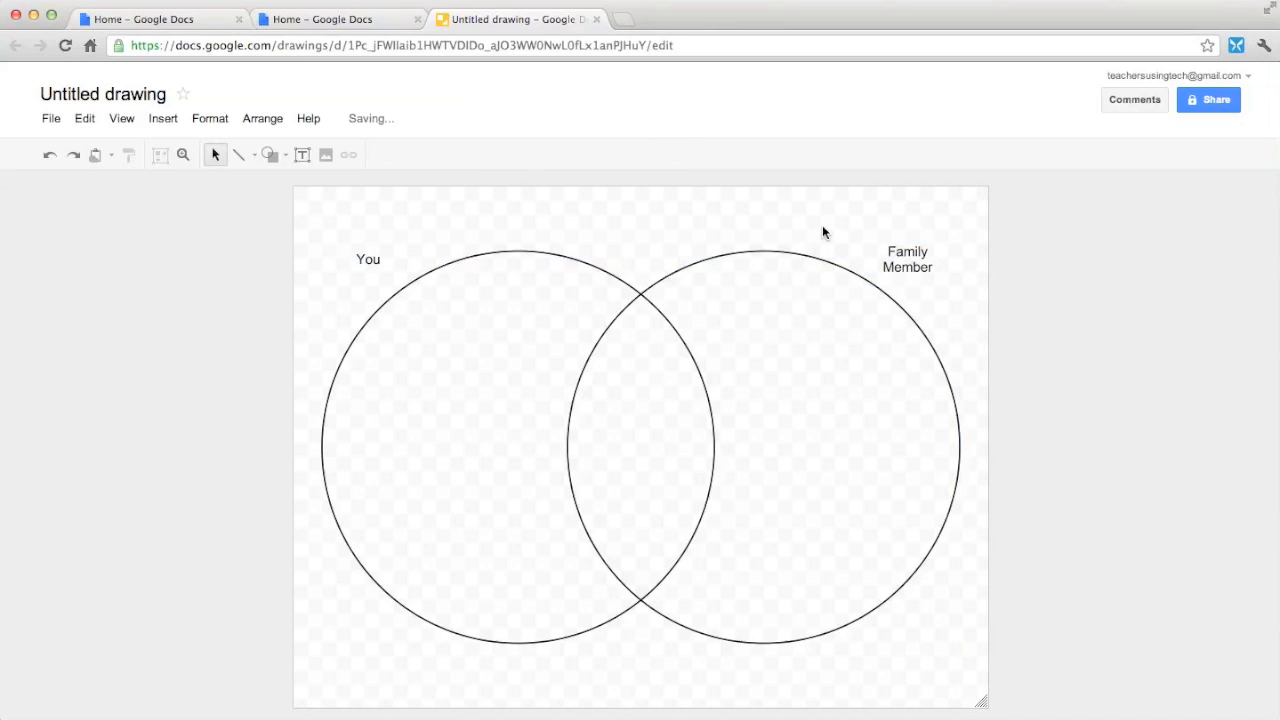
pyautogui.moveTo(531, 408)
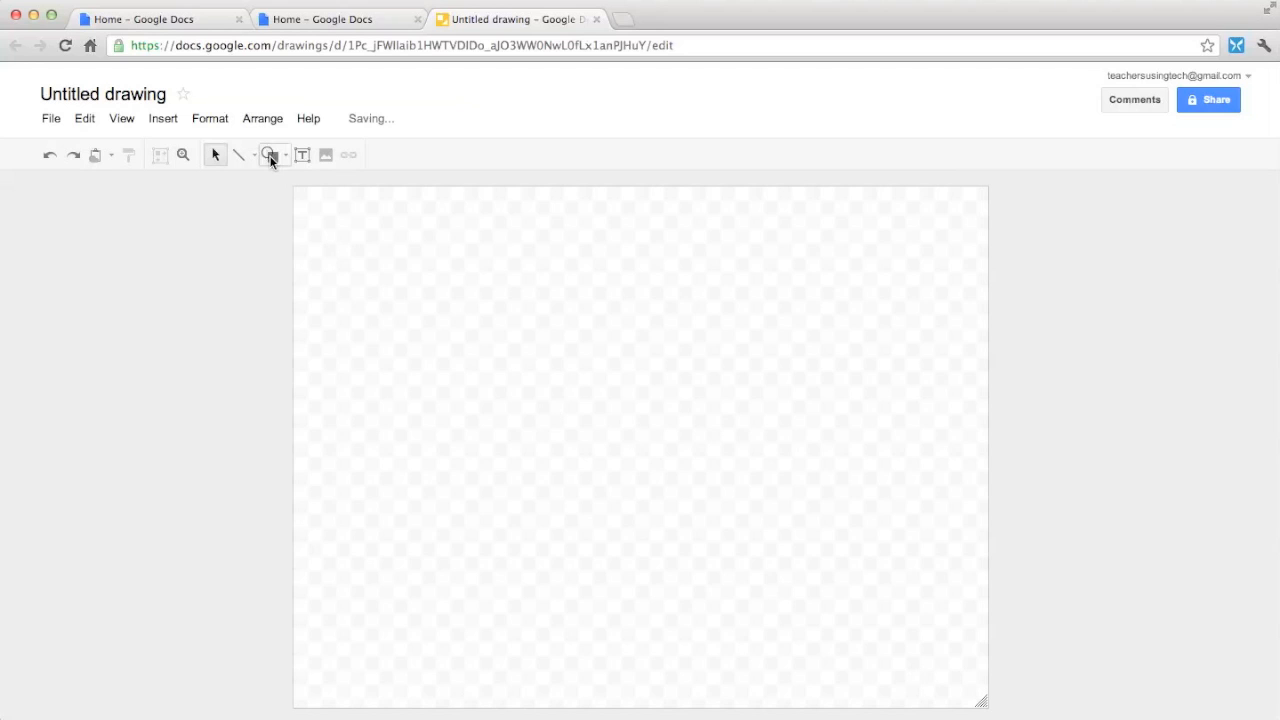
pyautogui.moveTo(270, 155)
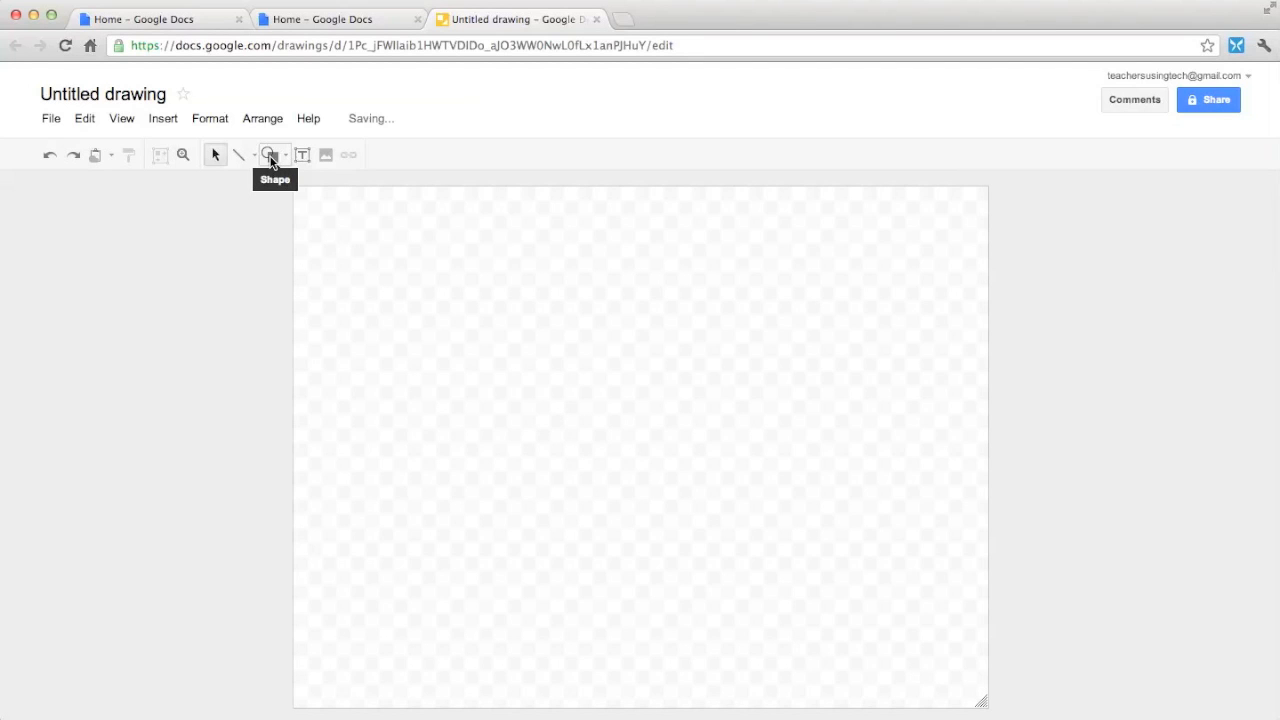
# Draw a small circle at the canvas centre and type 'Tornado' inside it
pyautogui.click(268, 155)
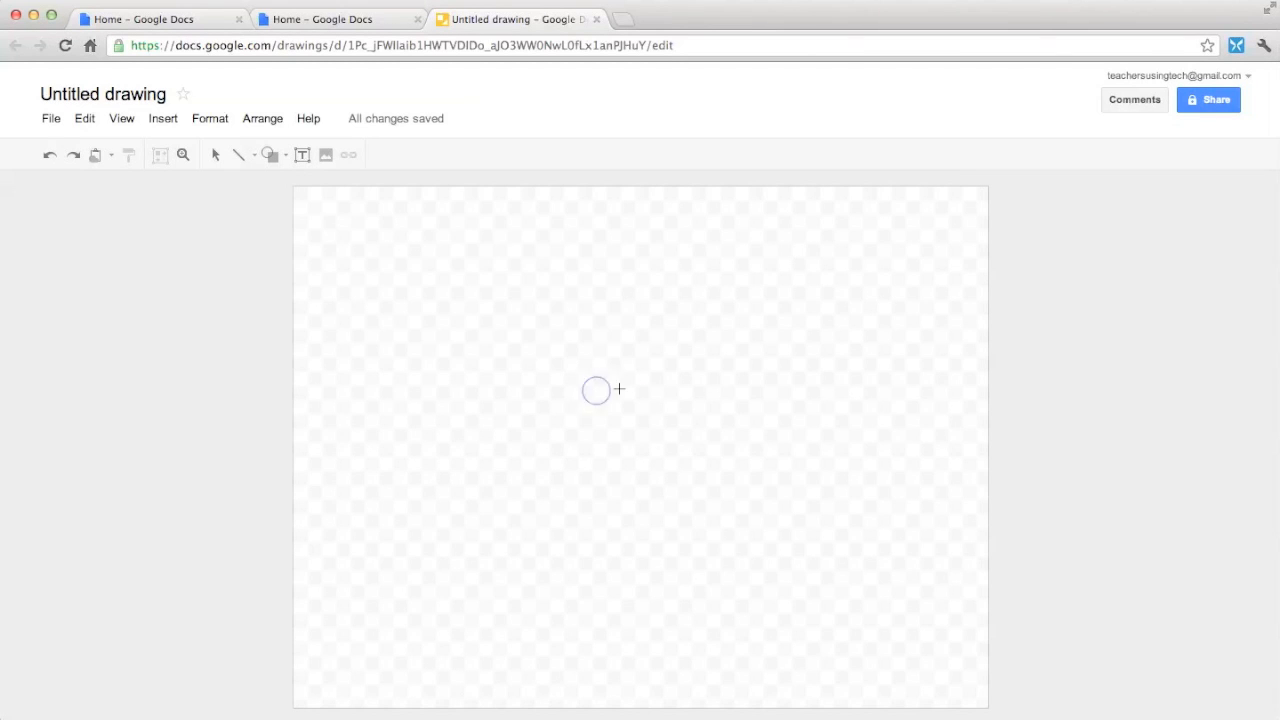
pyautogui.moveTo(583, 378); pyautogui.dragTo(688, 480)
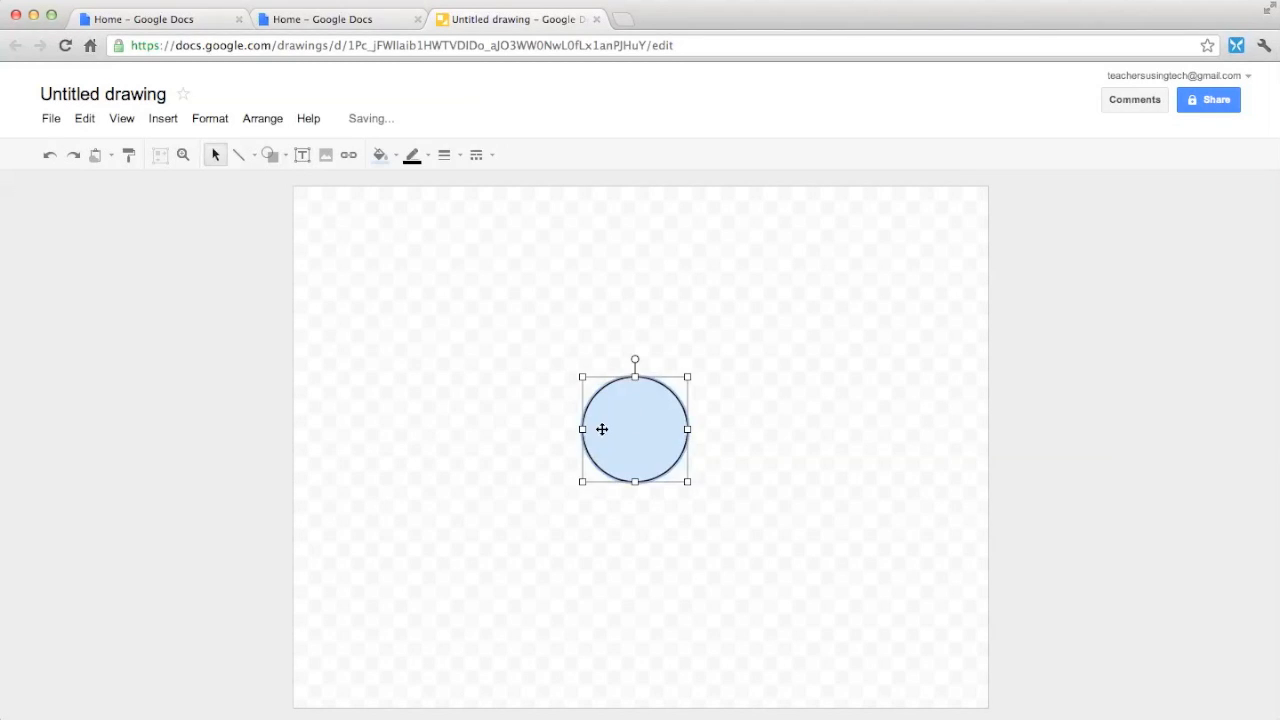
pyautogui.moveTo(646, 435)
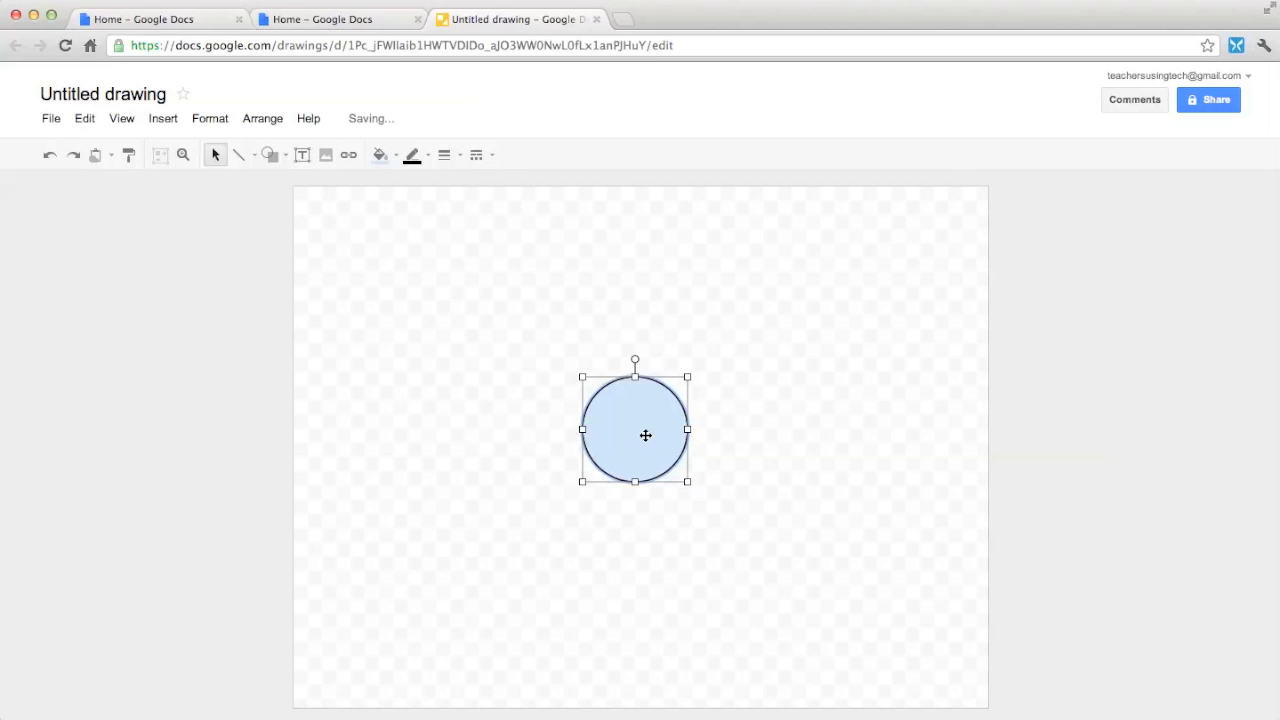
pyautogui.rightClick(621, 431)
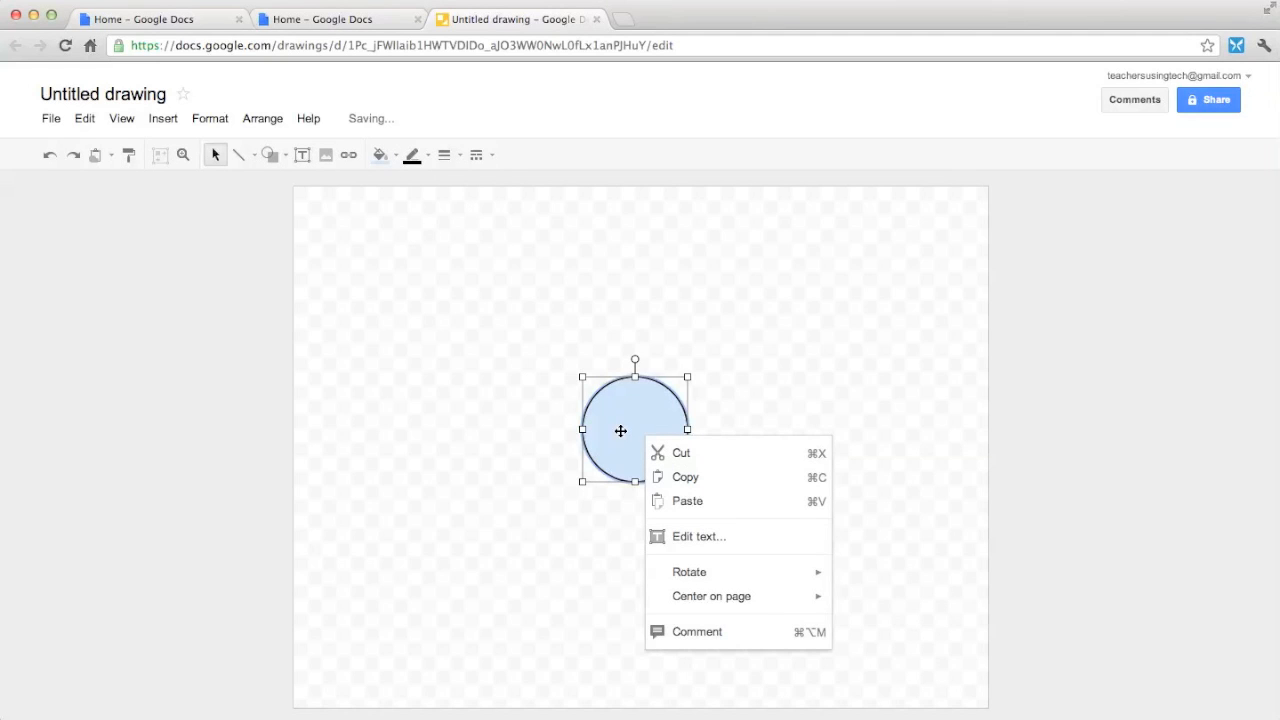
pyautogui.click(698, 536)
pyautogui.write('Tornado')
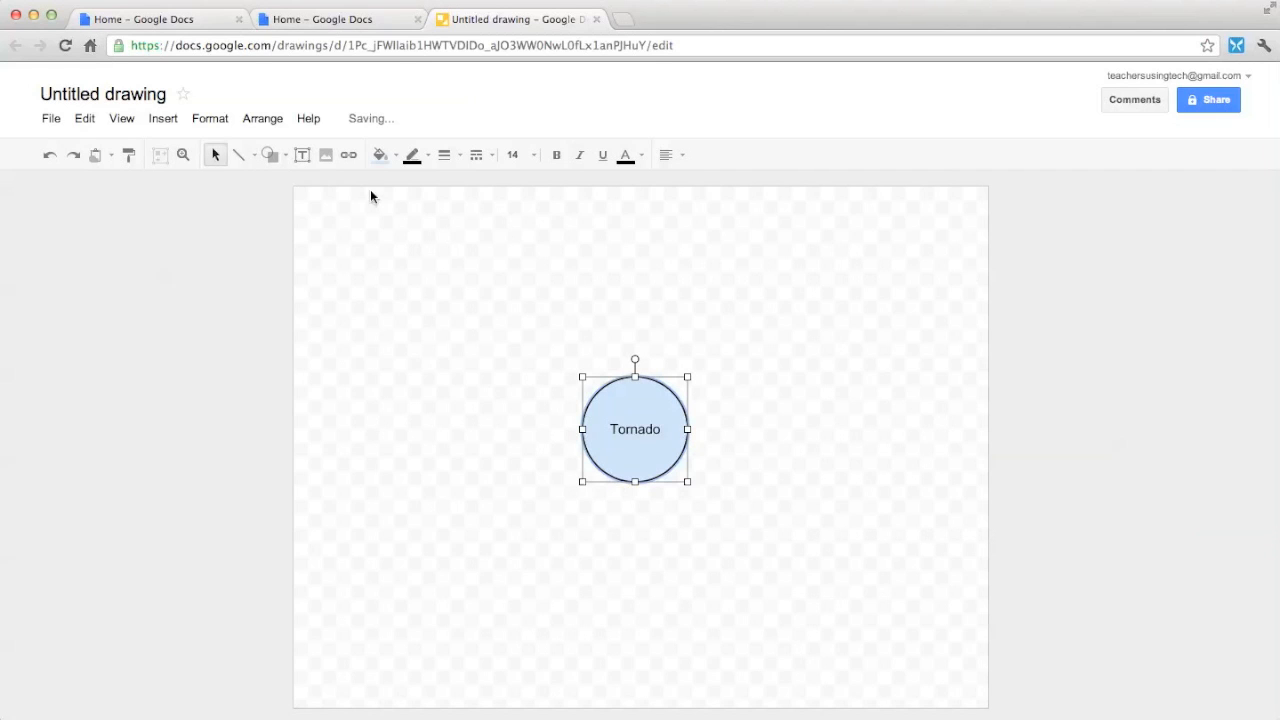
pyautogui.moveTo(268, 155)
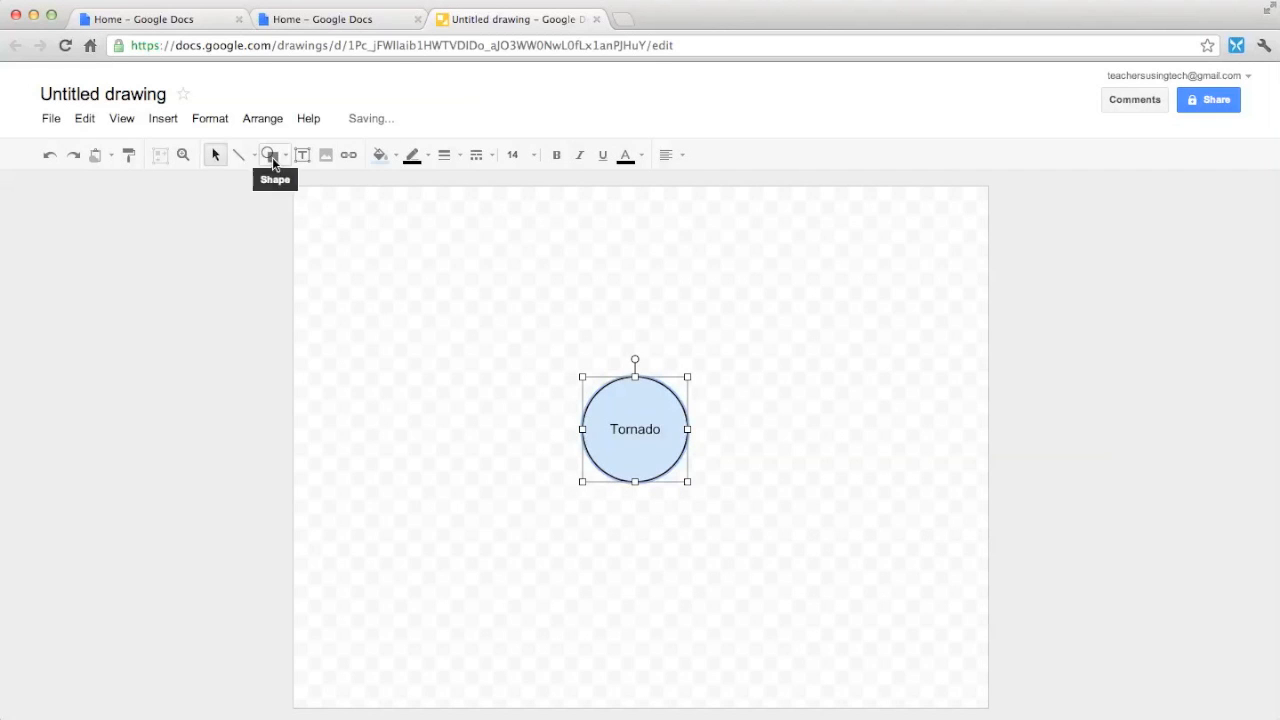
# Draw an upper-right circle captioned 'Films/Books' and label it 'Twister'
pyautogui.click(268, 154)
pyautogui.write('Films/Books')
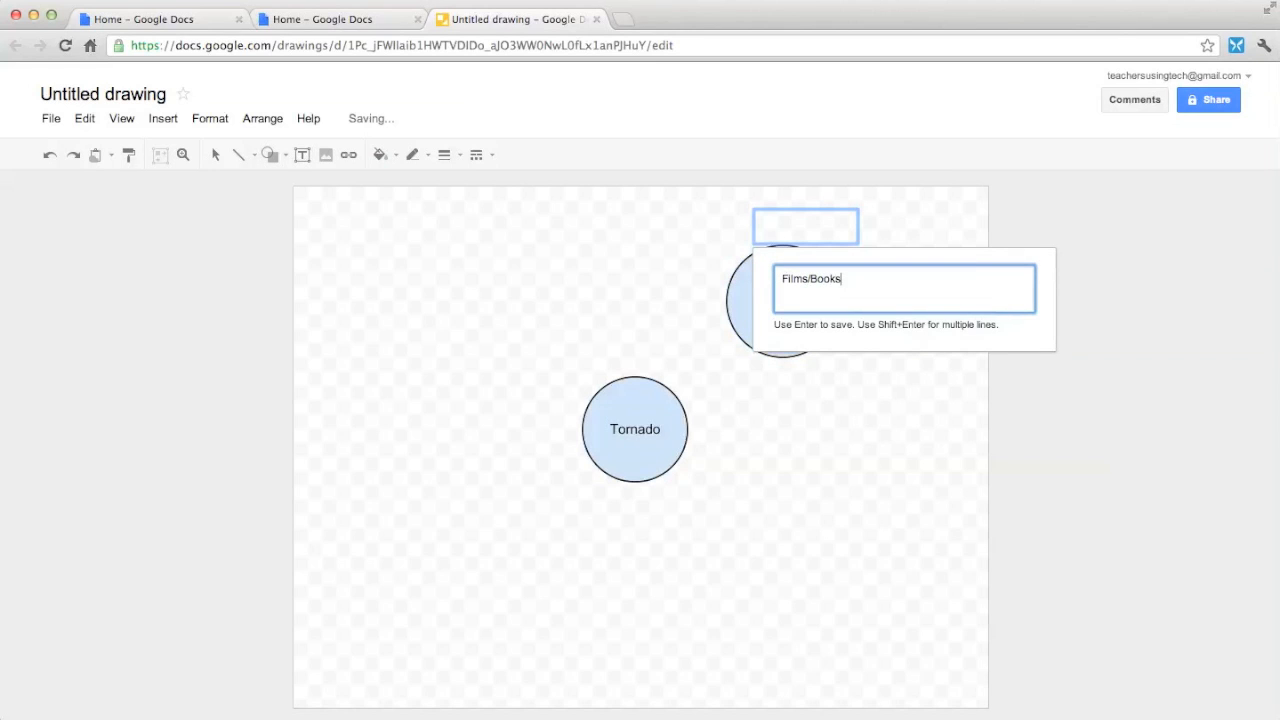
pyautogui.press('Return')
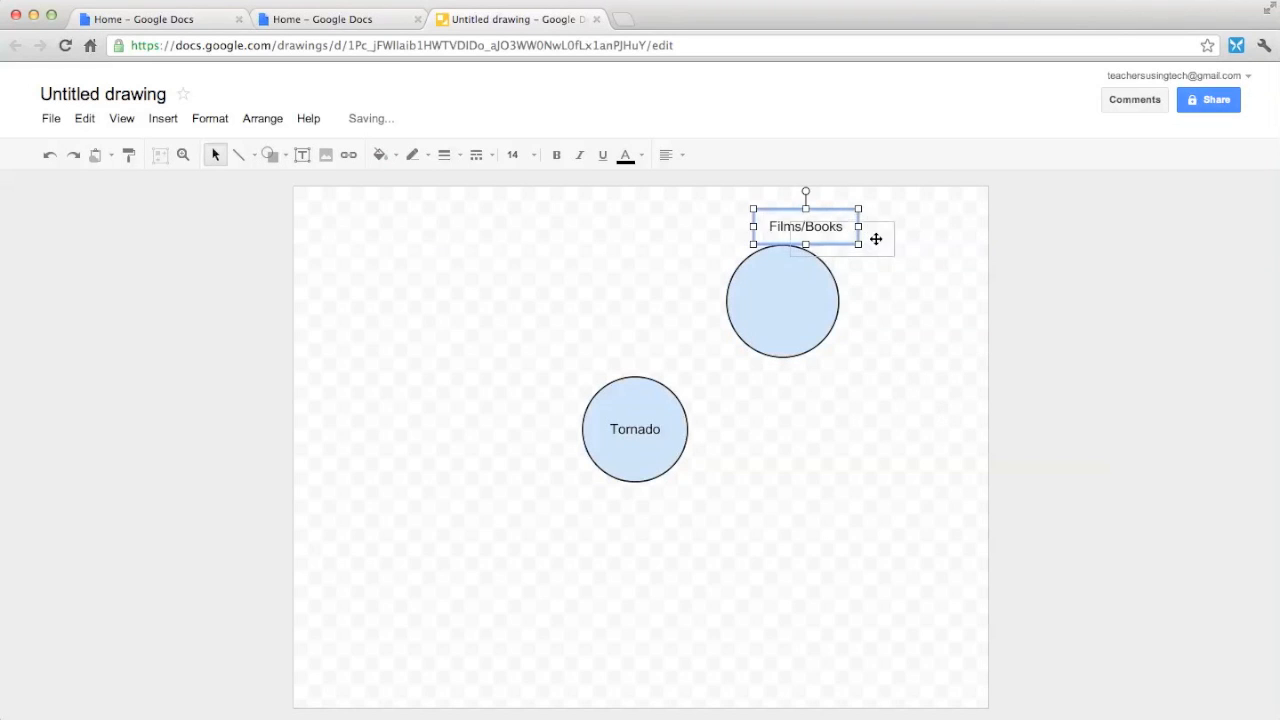
pyautogui.rightClick(779, 298)
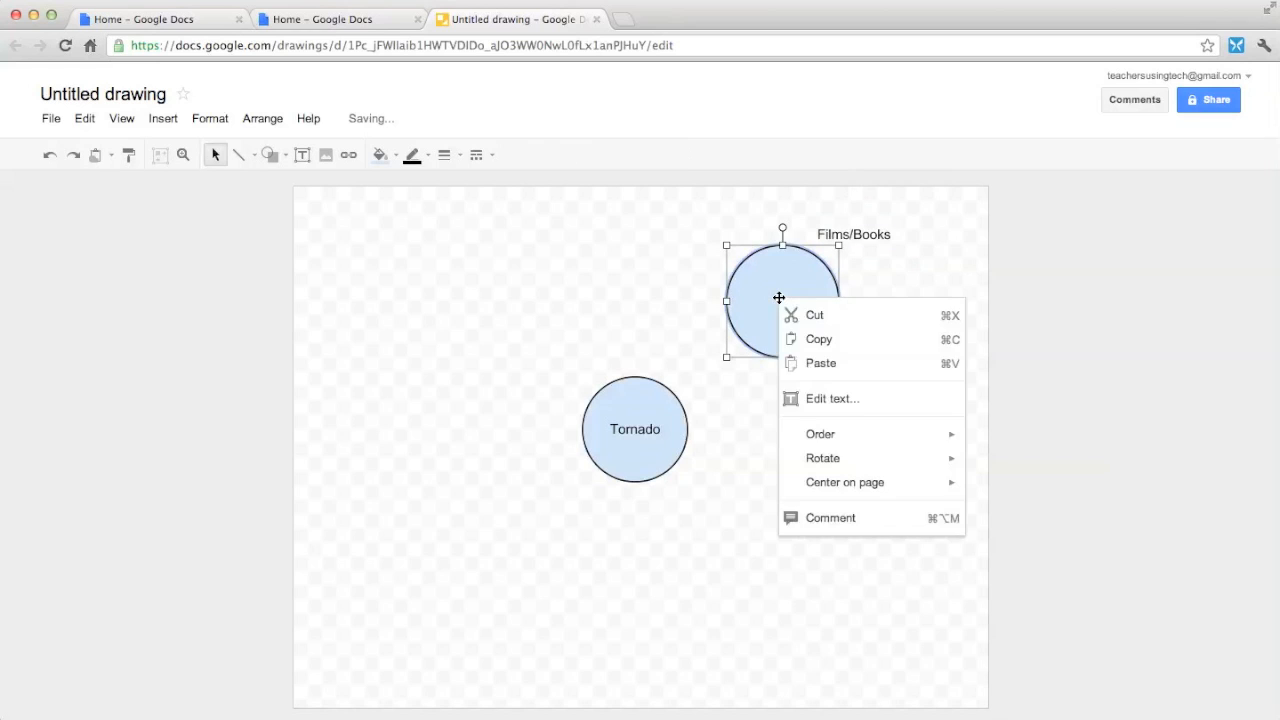
pyautogui.click(831, 398)
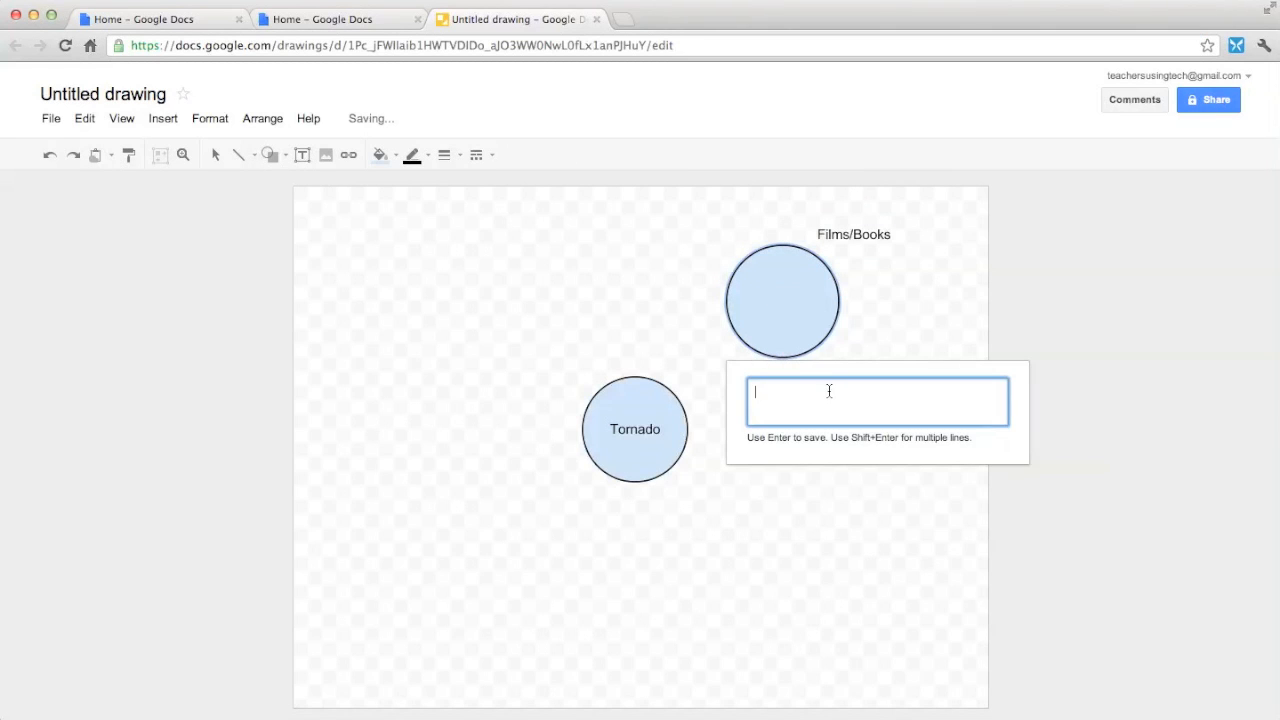
pyautogui.write('Twi')
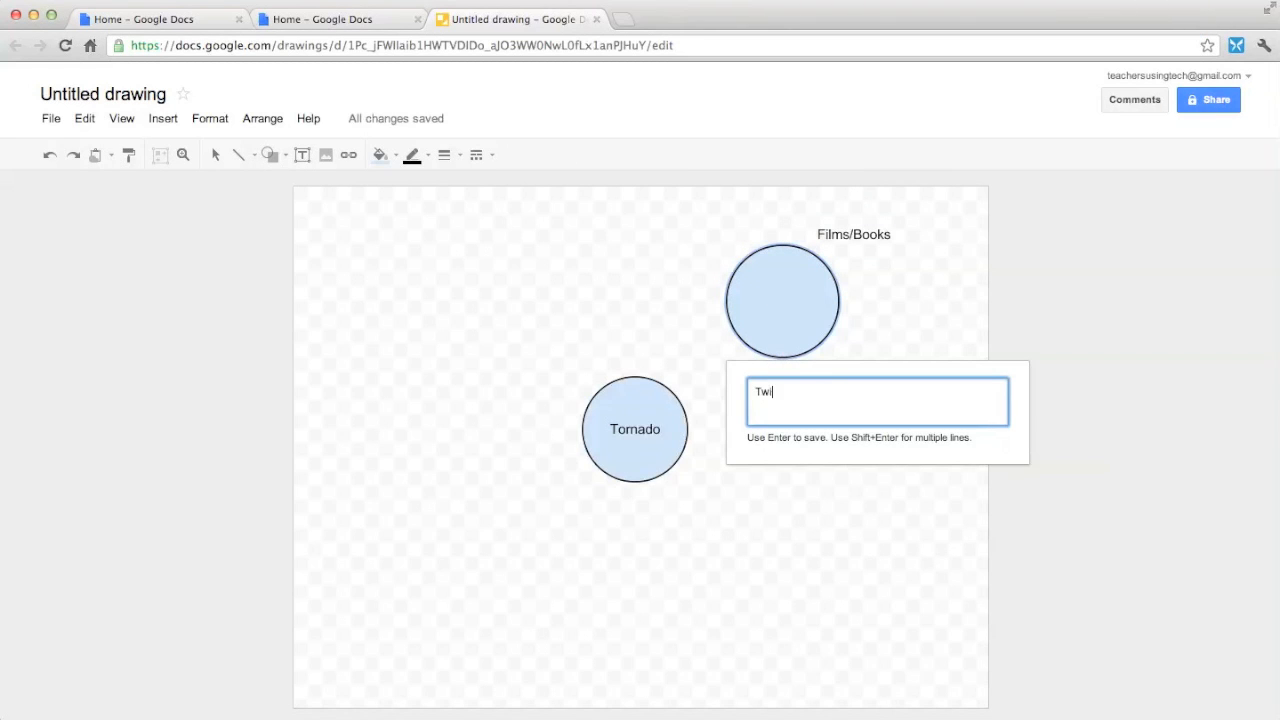
pyautogui.write('ster')
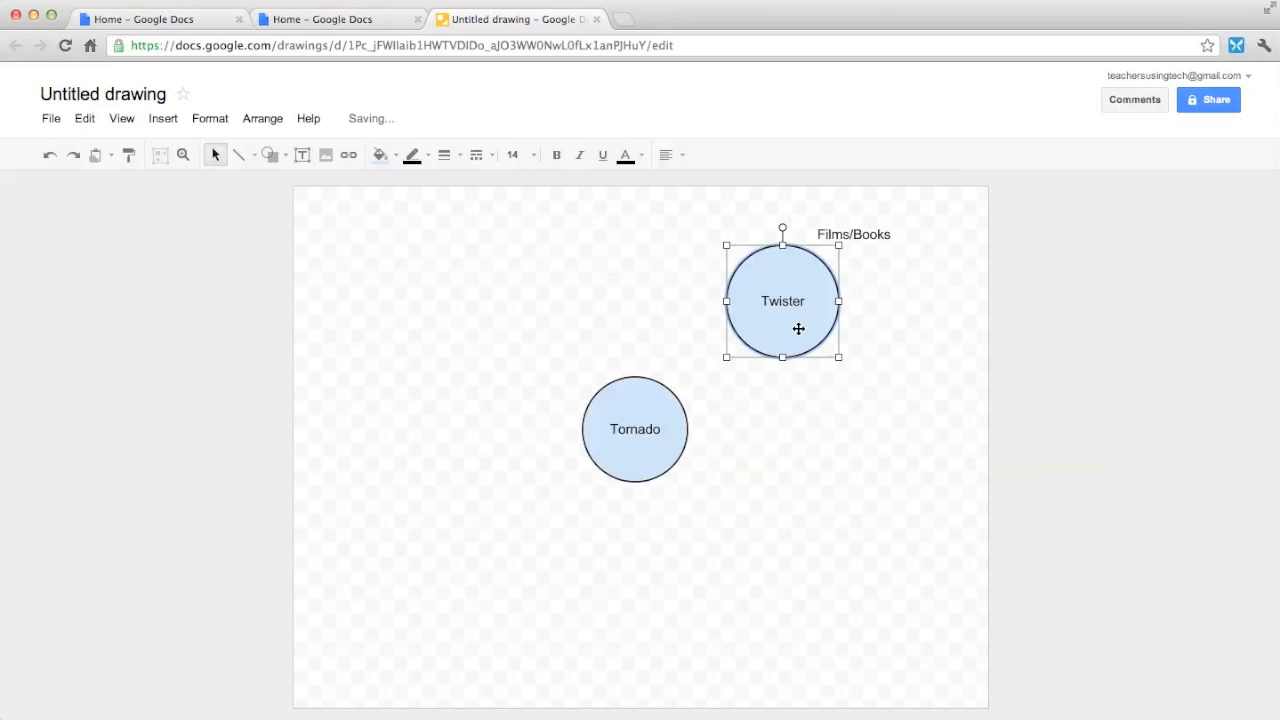
# Add 'Land of OZ' on a new line under 'Twister'
pyautogui.doubleClick(782, 301)
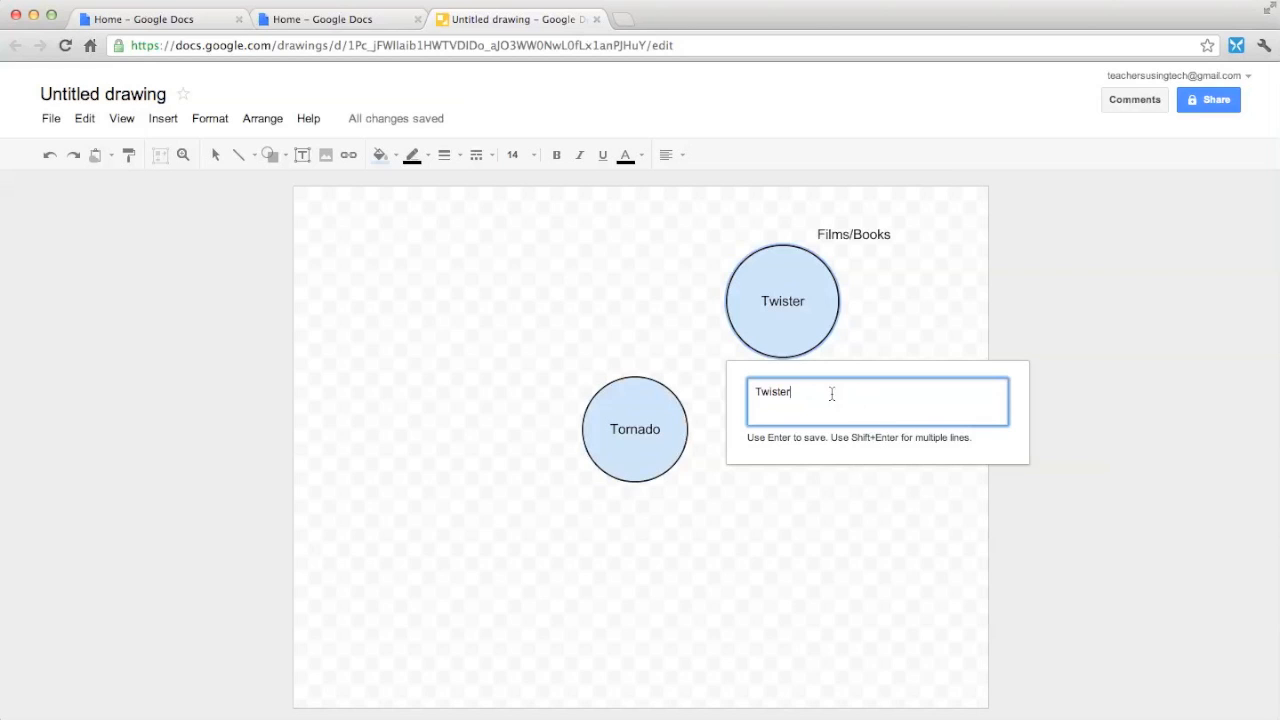
pyautogui.press('shift+enter')
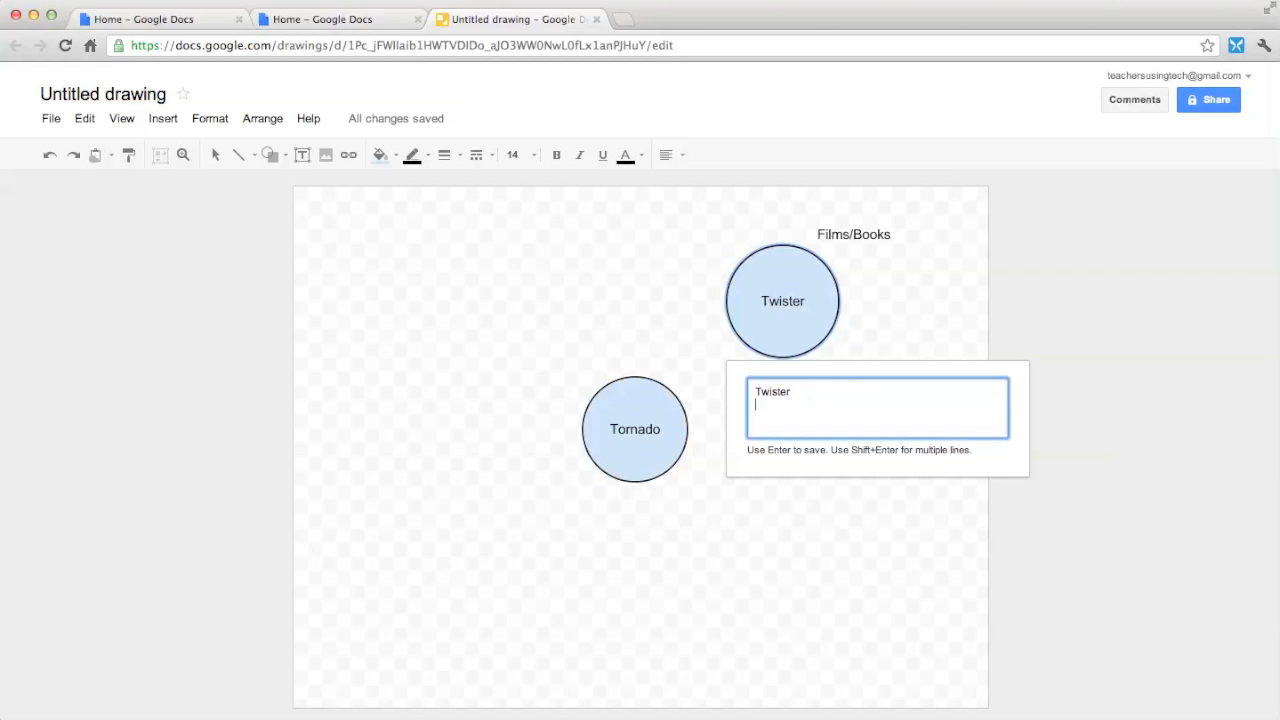
pyautogui.write('Land of')
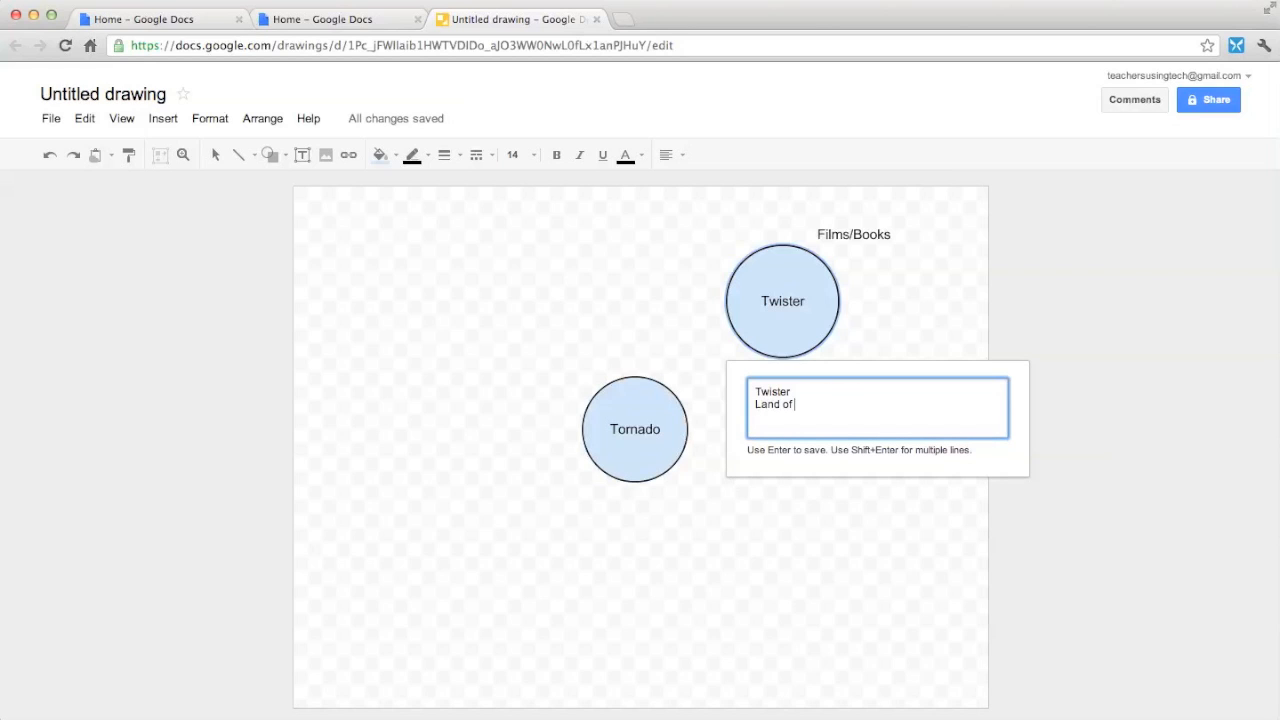
pyautogui.write('OZ')
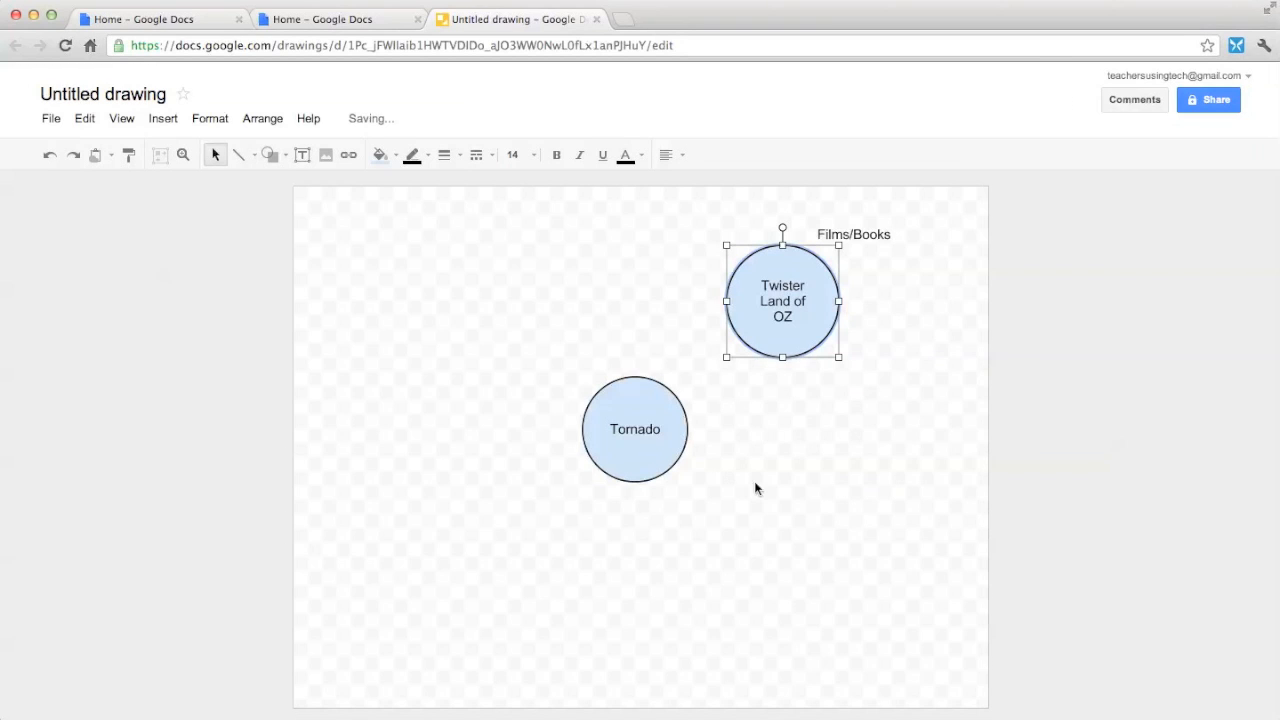
pyautogui.moveTo(775, 290)
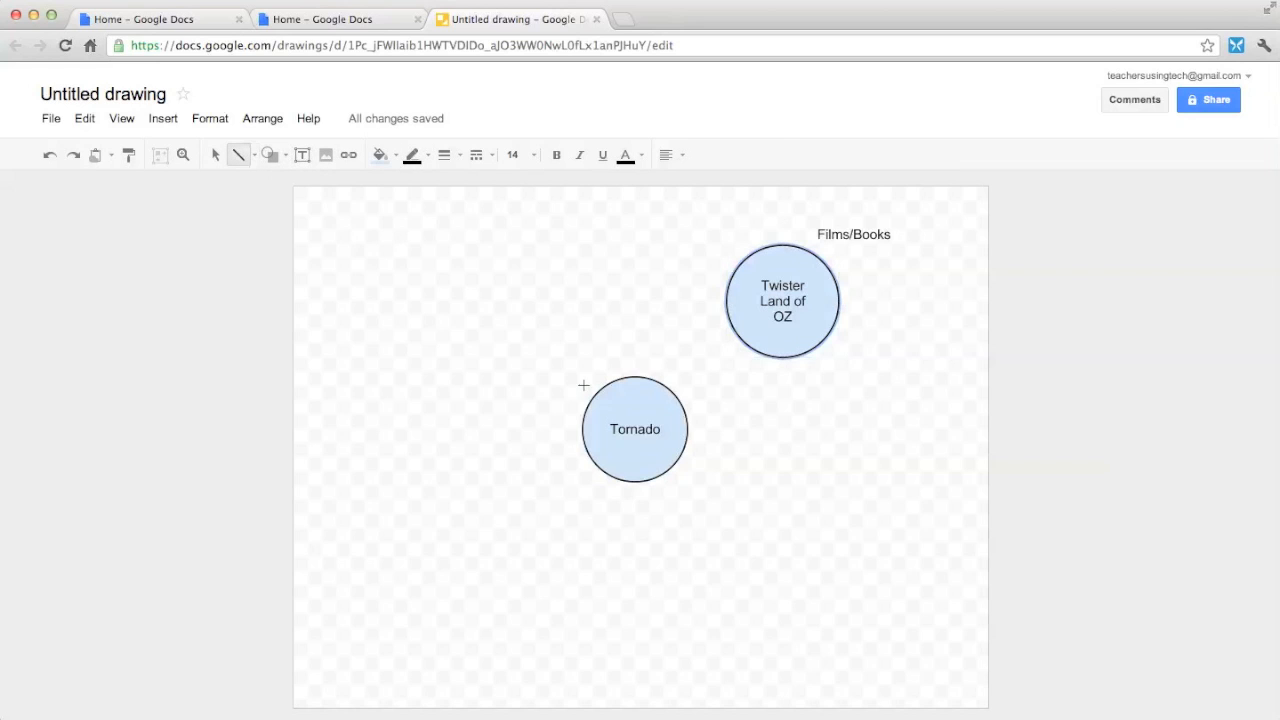
# Draw a line from the Tornado circle to the Twister circle
pyautogui.click(634, 429)
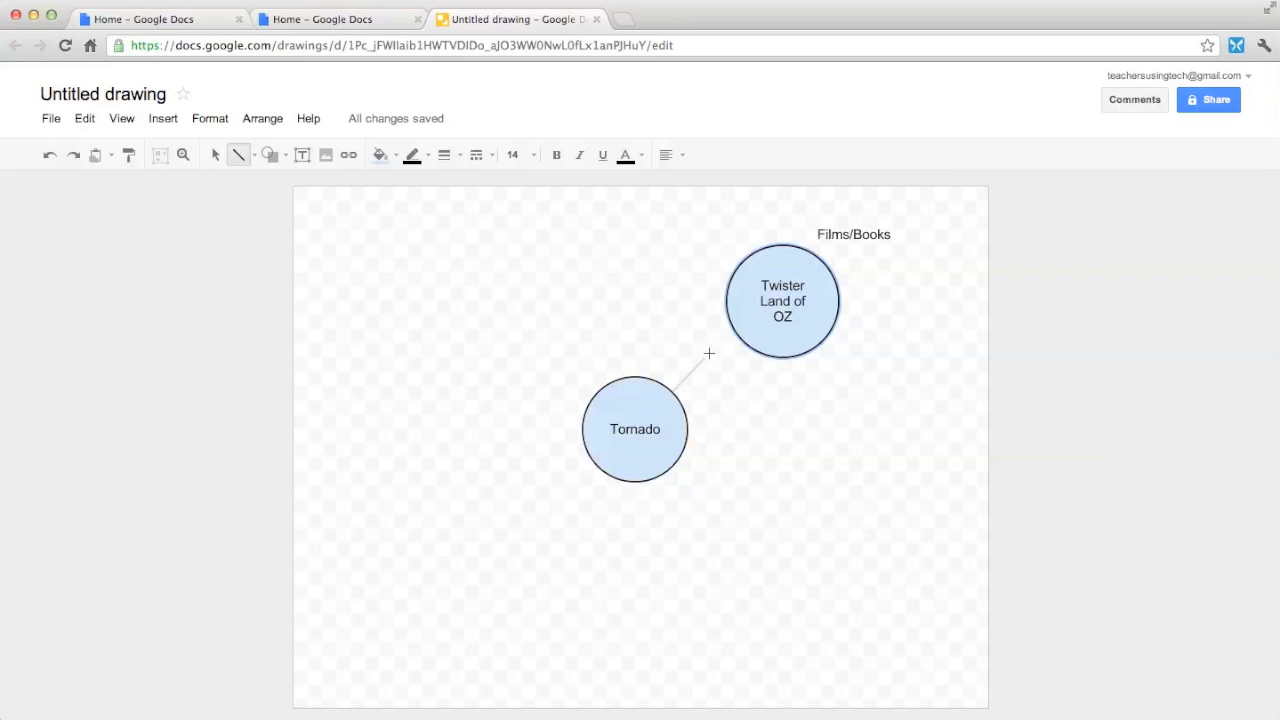
pyautogui.click(782, 301)
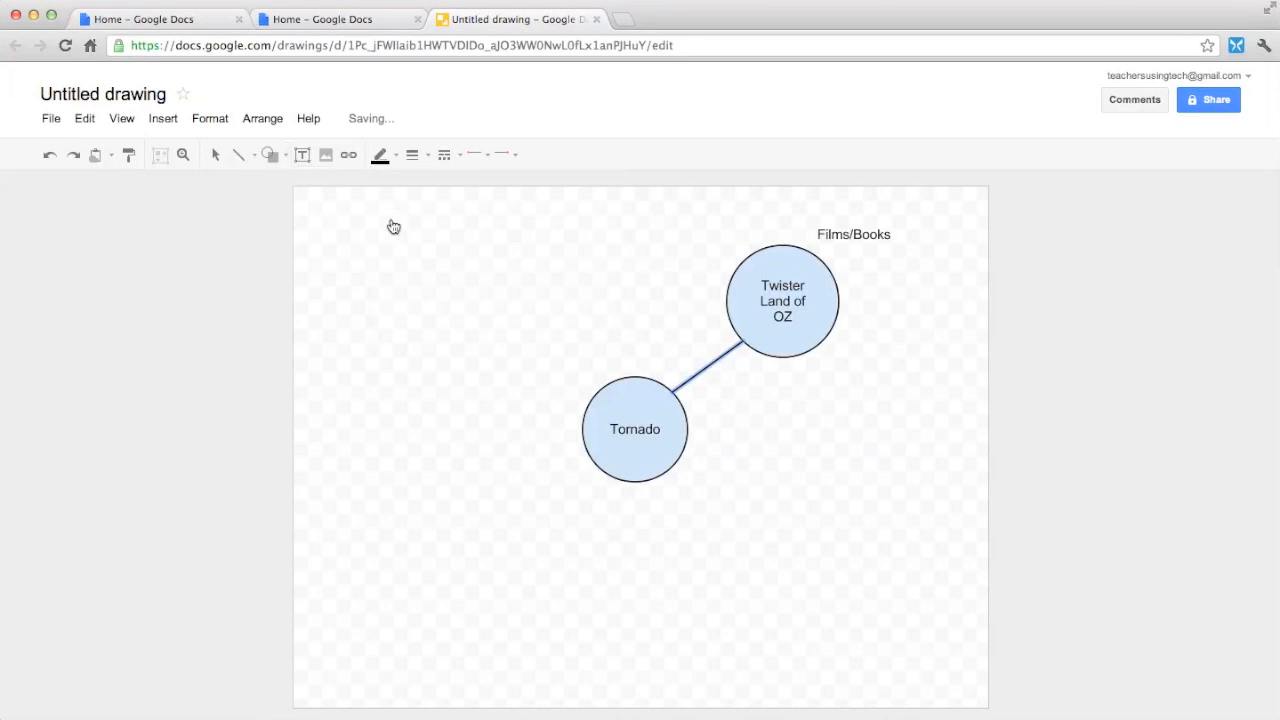
pyautogui.moveTo(847, 526)
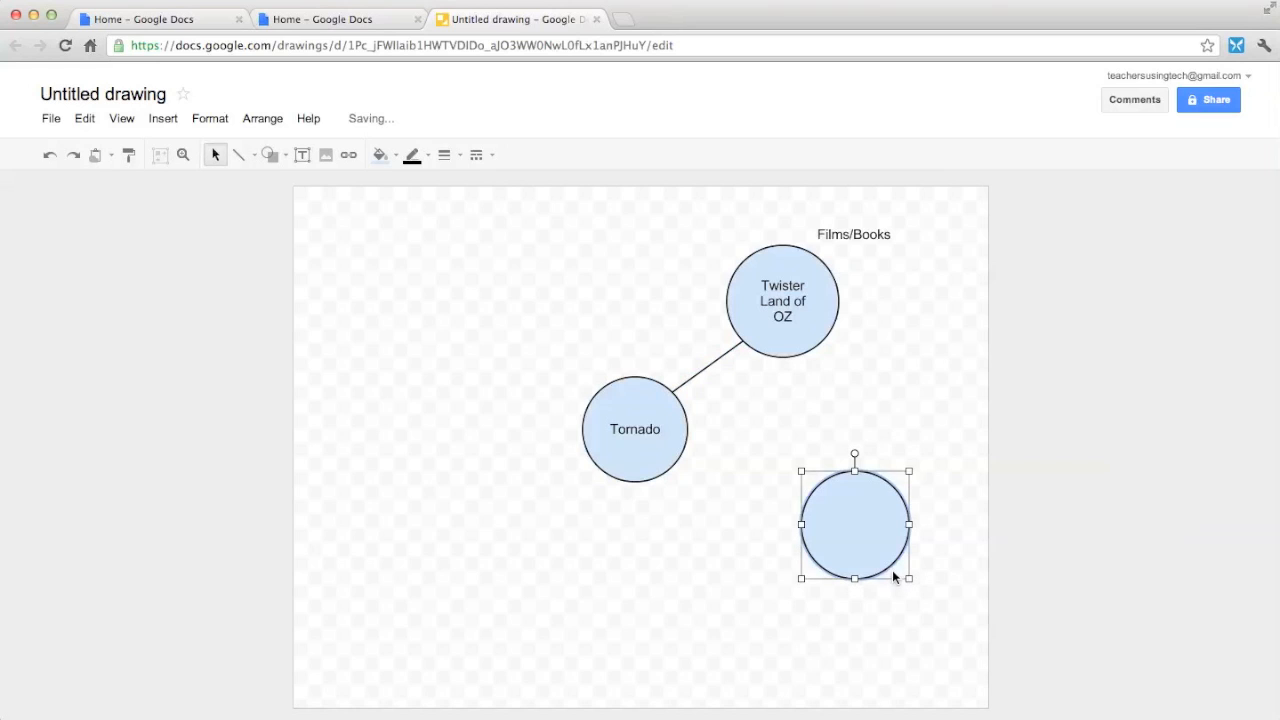
pyautogui.moveTo(445, 372)
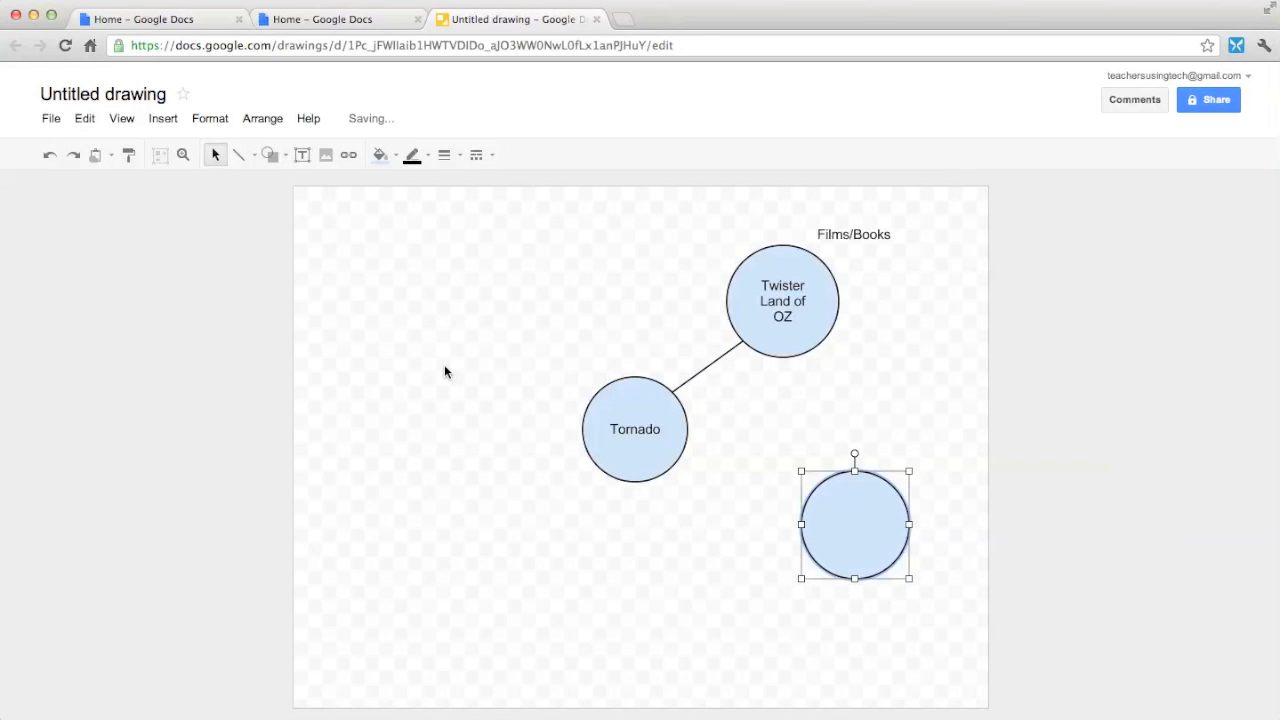
pyautogui.moveTo(432, 336)
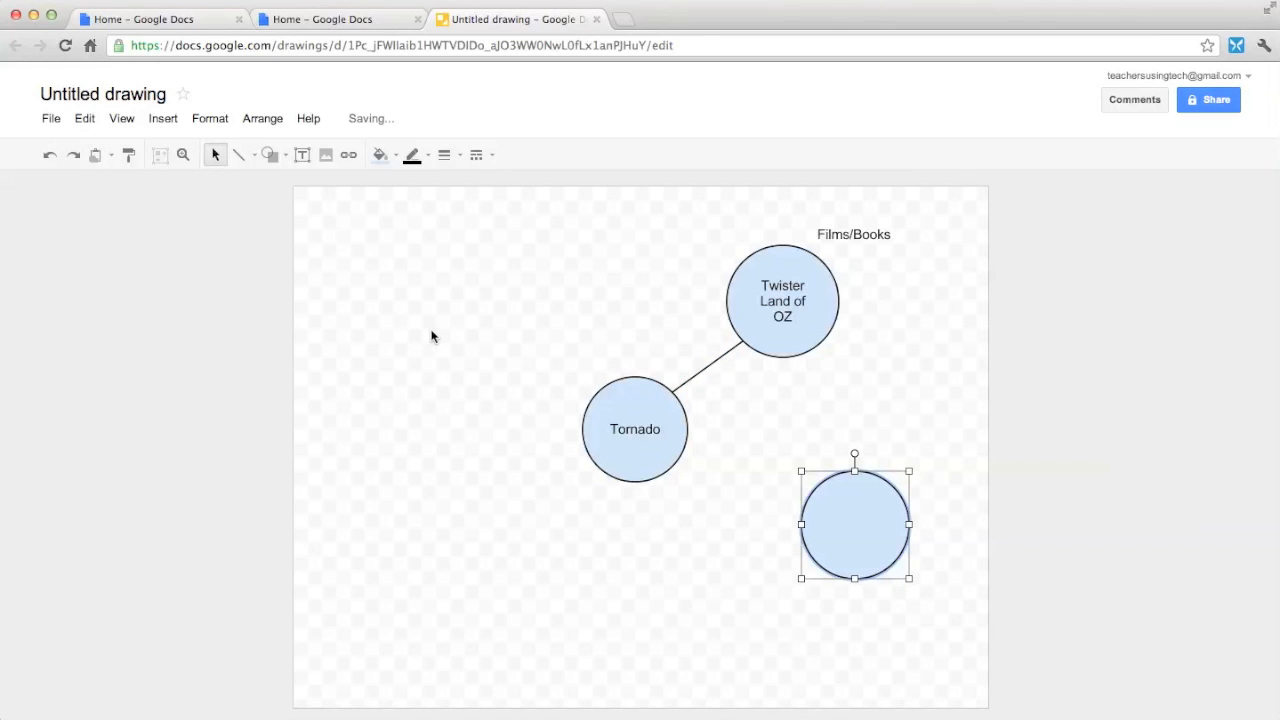